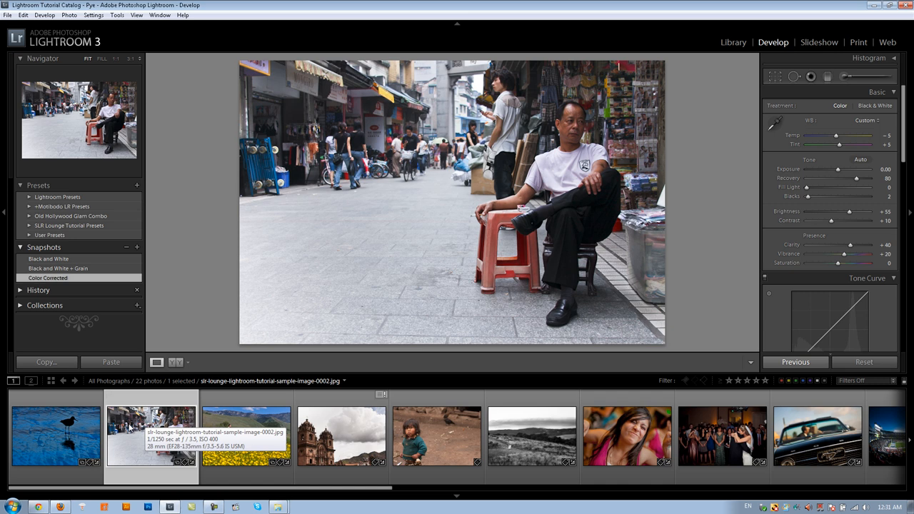
mouse_move(151, 443)
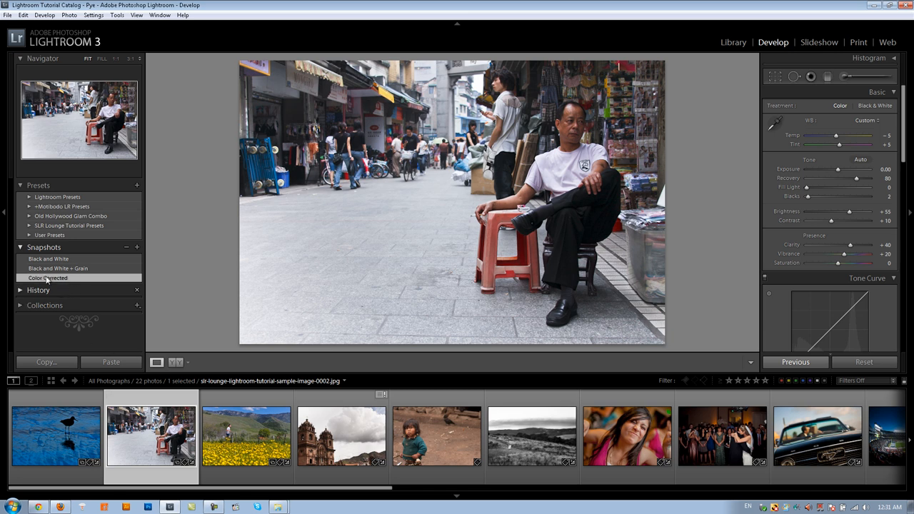
- Apply the Color Corrected snapshot and switch to full-screen view for a larger preview
click(48, 278)
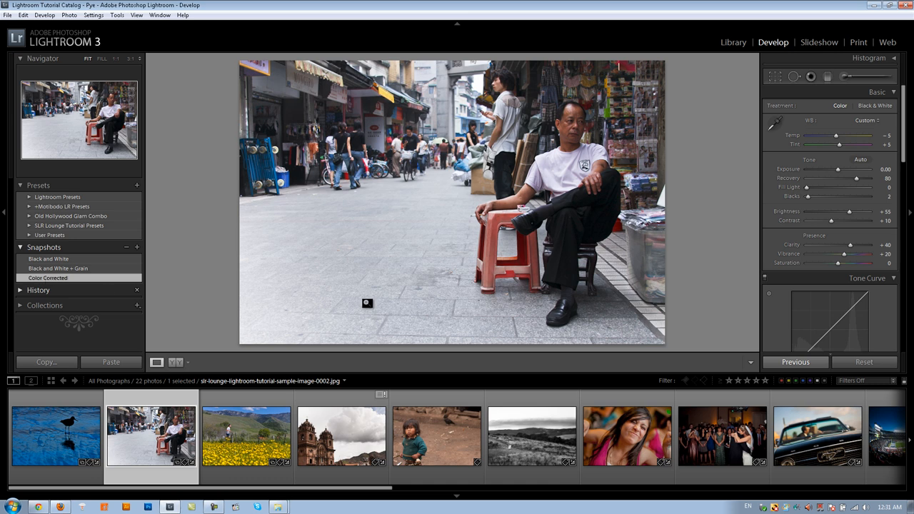
mouse_move(346, 197)
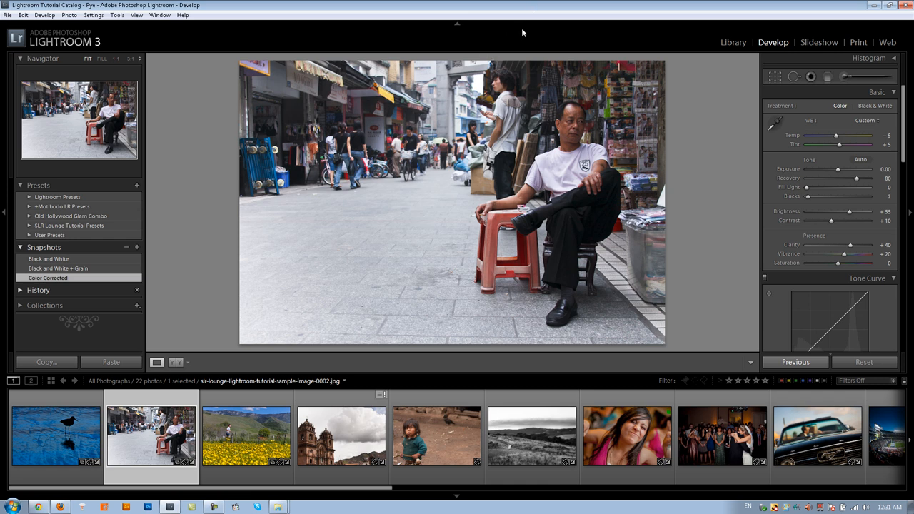
key(f)
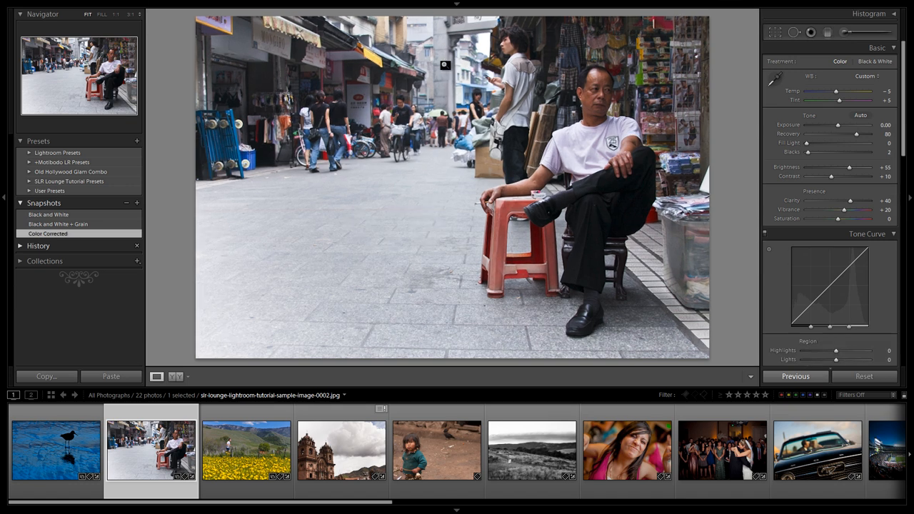
mouse_move(445, 253)
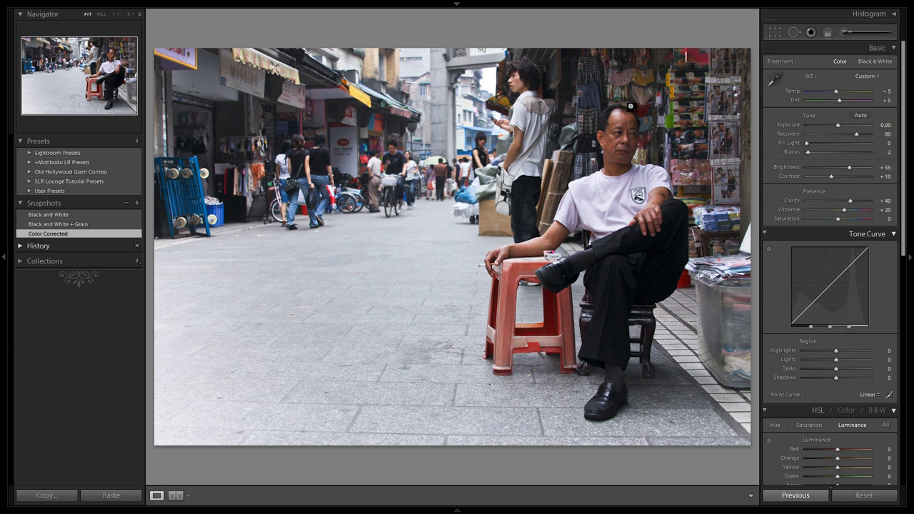
mouse_move(659, 34)
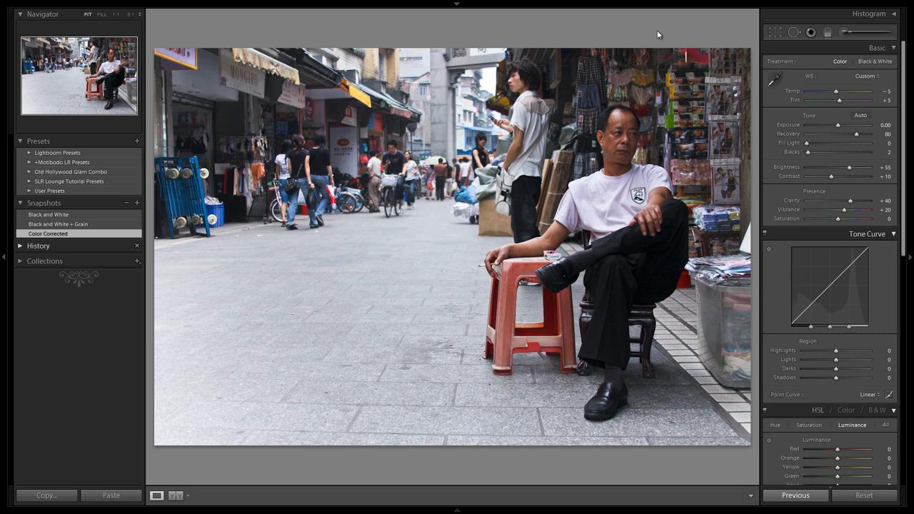
mouse_move(670, 27)
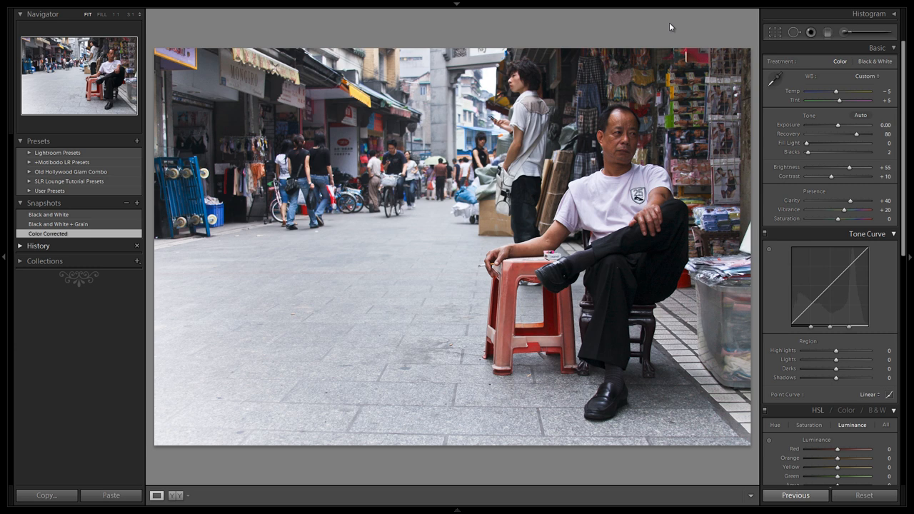
mouse_move(587, 26)
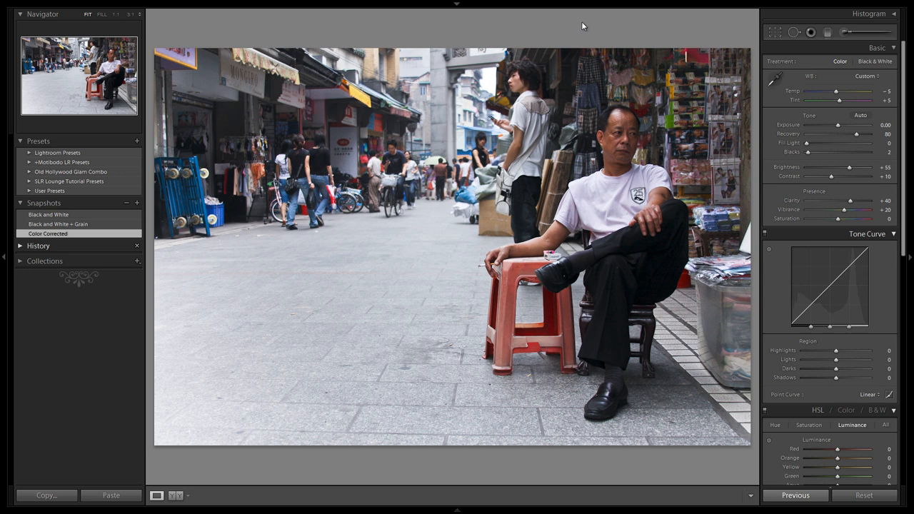
mouse_move(811, 155)
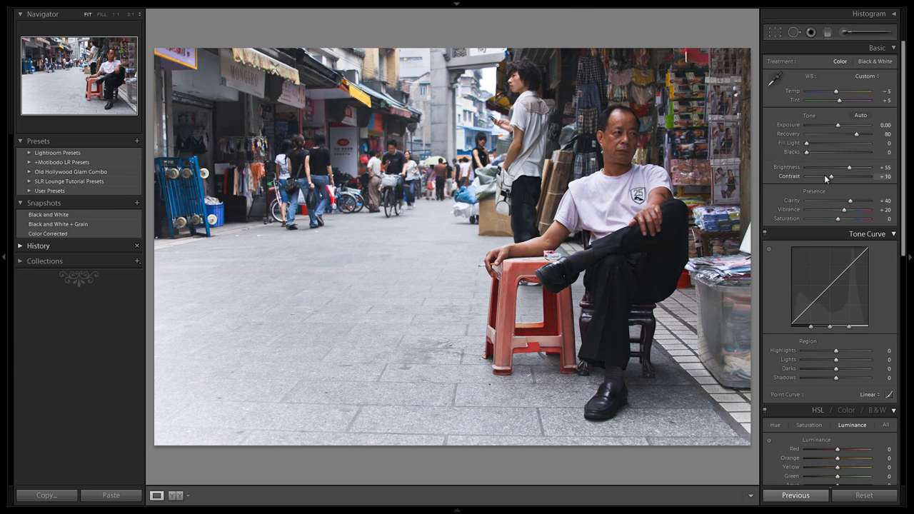
- Lower Contrast to -50 and raise Fill Light to 40 in the Basic panel
drag(840, 177, 807, 176)
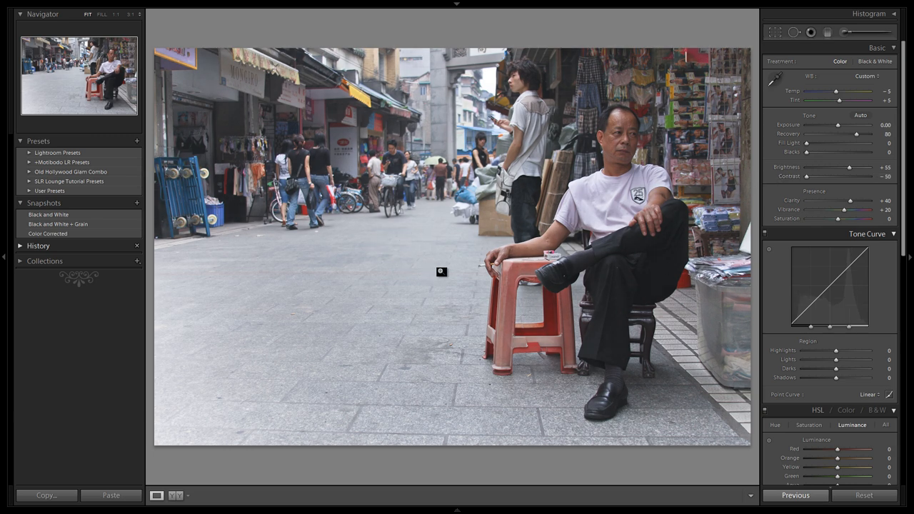
mouse_move(536, 219)
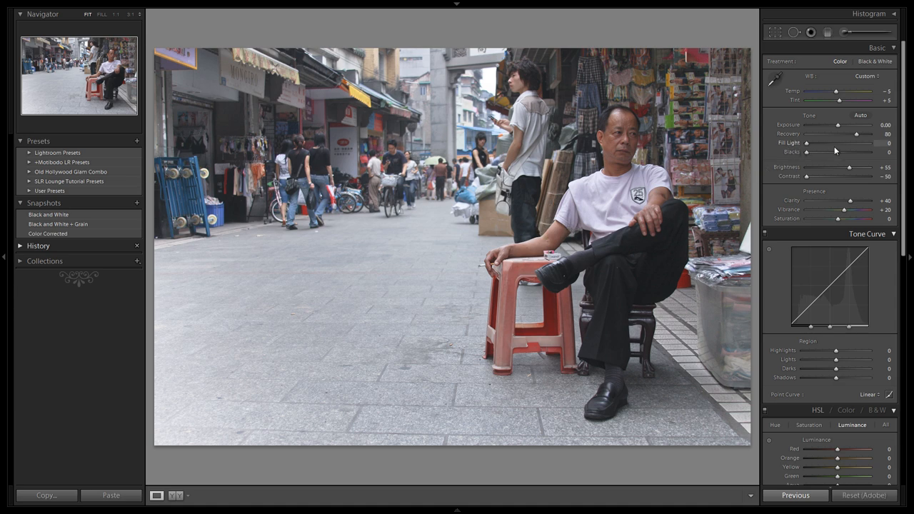
drag(807, 143, 831, 143)
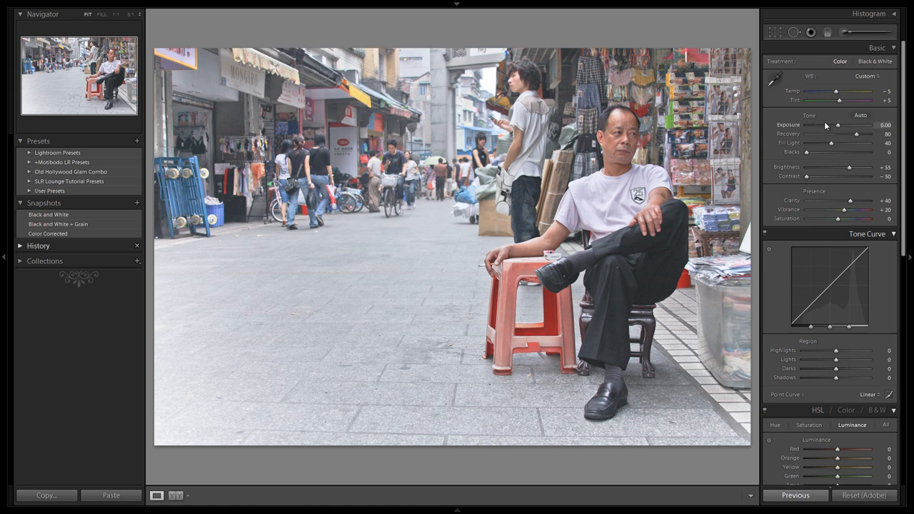
- Set Exposure to -0.56 and the tone curve to Highlights -38, Lights -32, Shadows +30
drag(837, 125, 830, 125)
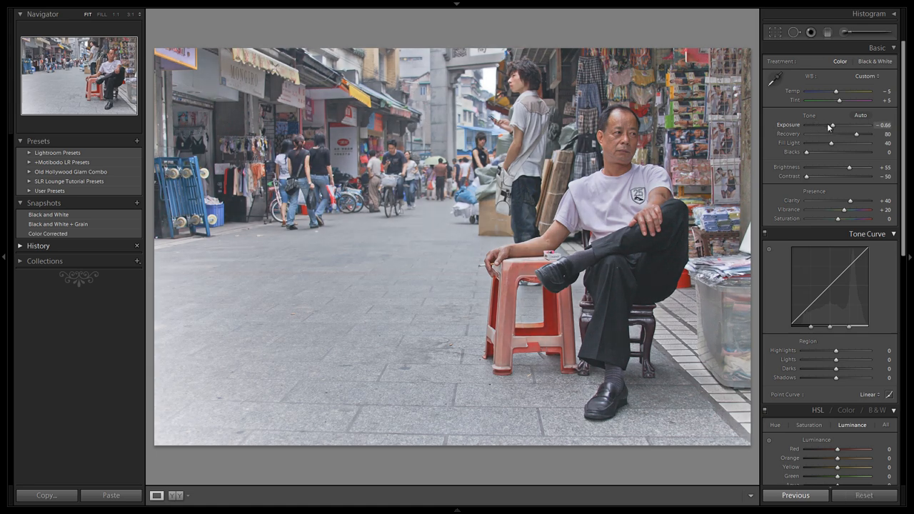
drag(831, 125, 836, 125)
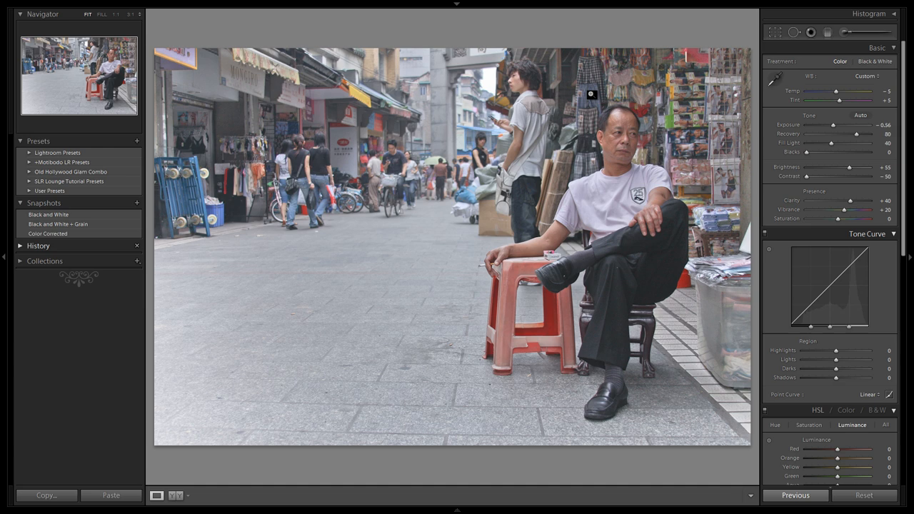
mouse_move(674, 54)
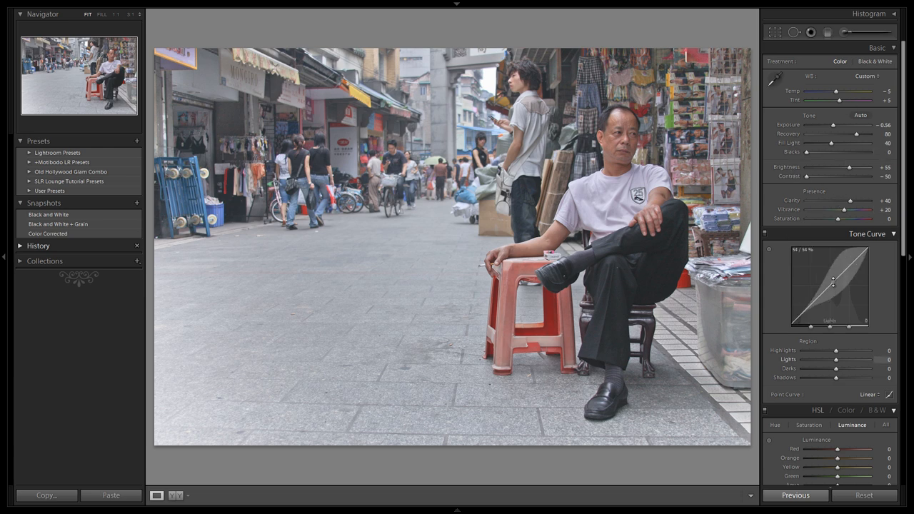
drag(830, 282, 830, 296)
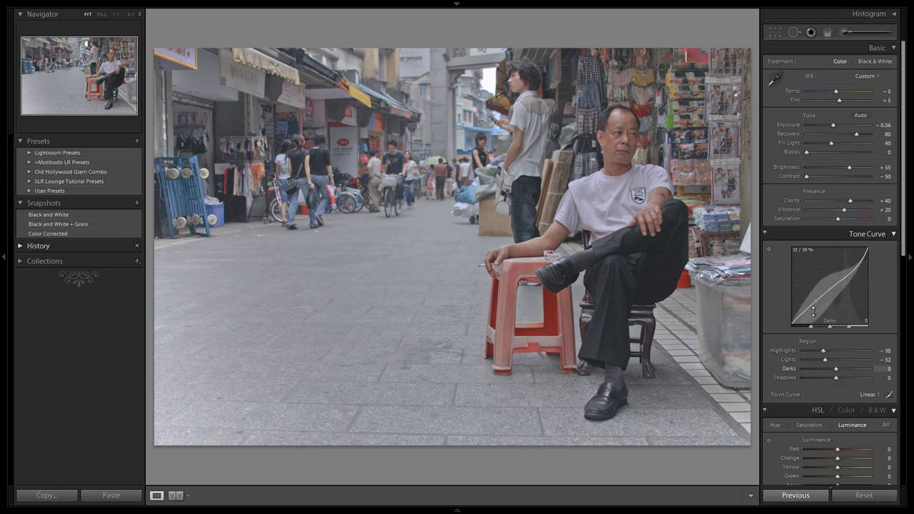
drag(811, 311, 800, 315)
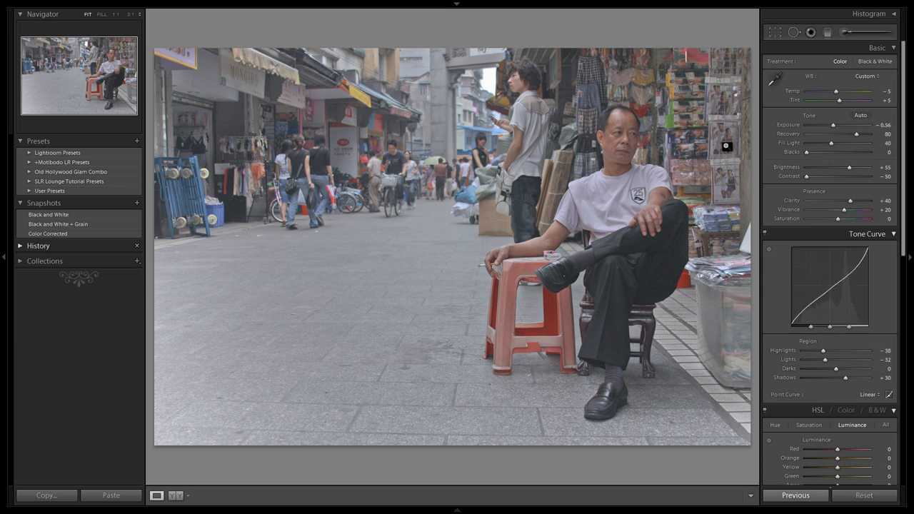
mouse_move(408, 243)
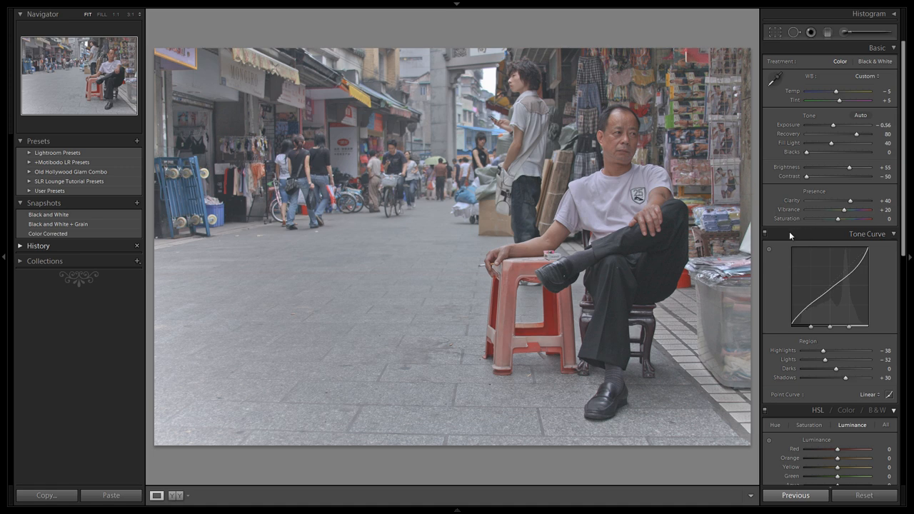
mouse_move(646, 237)
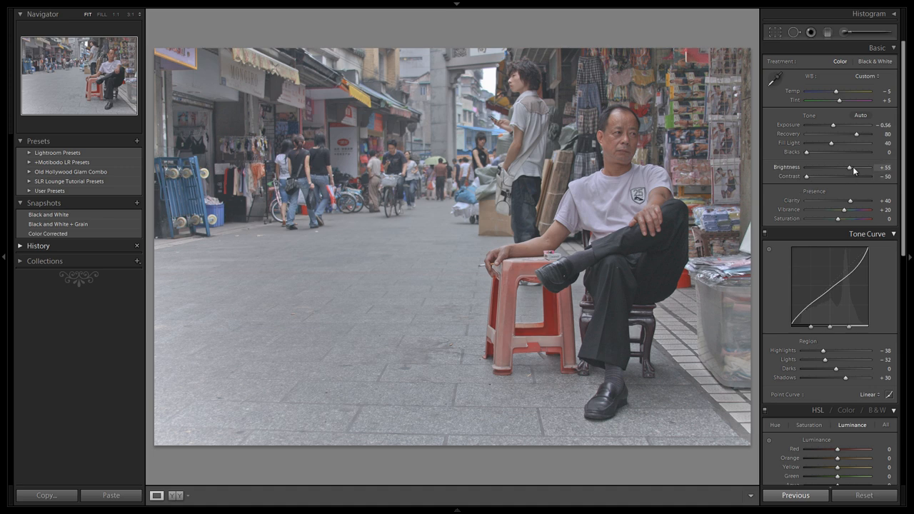
- Tint the split-toning highlights yellowish with hue 48 and saturation 29
scroll(down, 3)
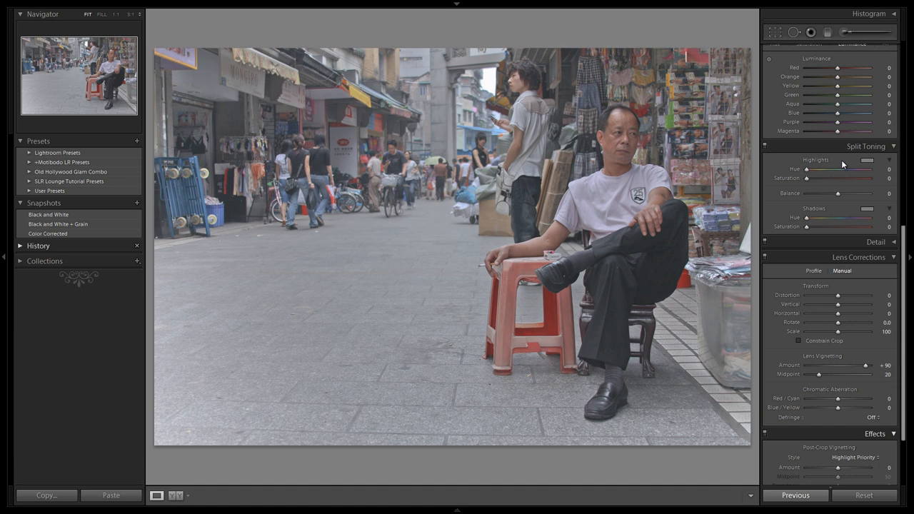
mouse_move(866, 217)
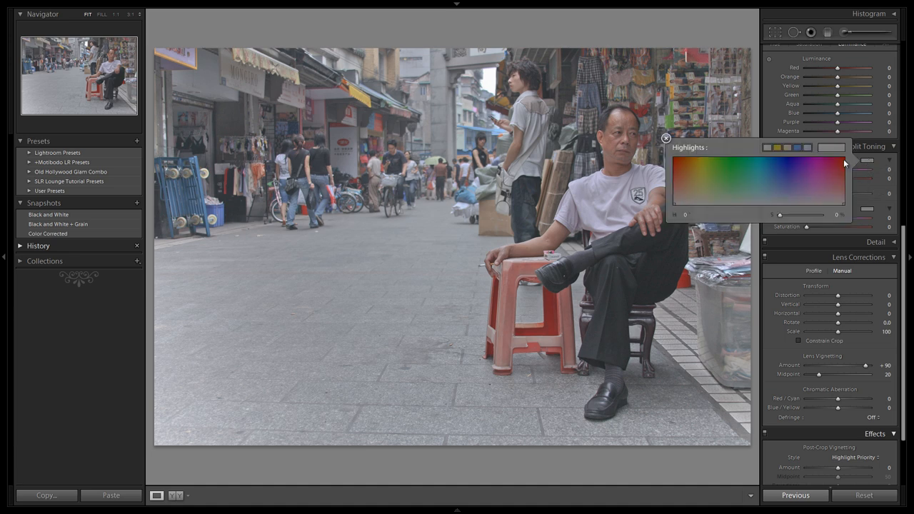
mouse_move(742, 178)
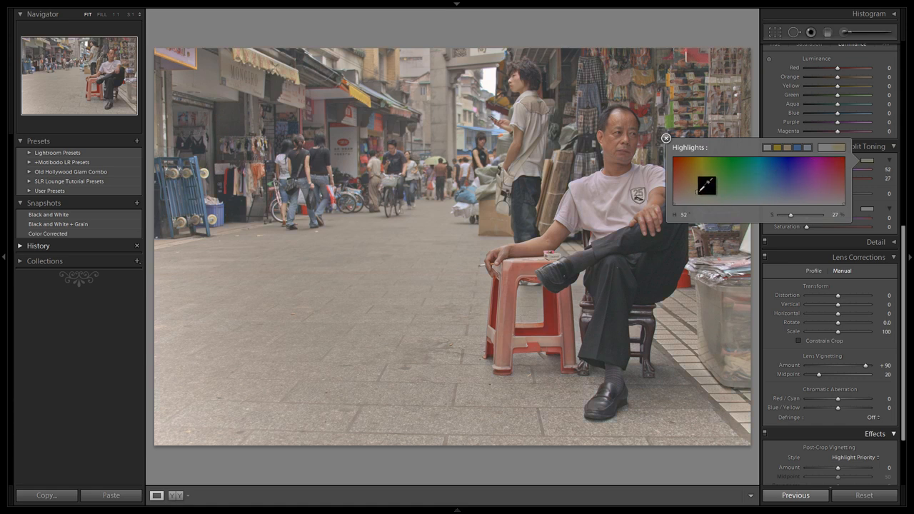
drag(708, 184, 700, 186)
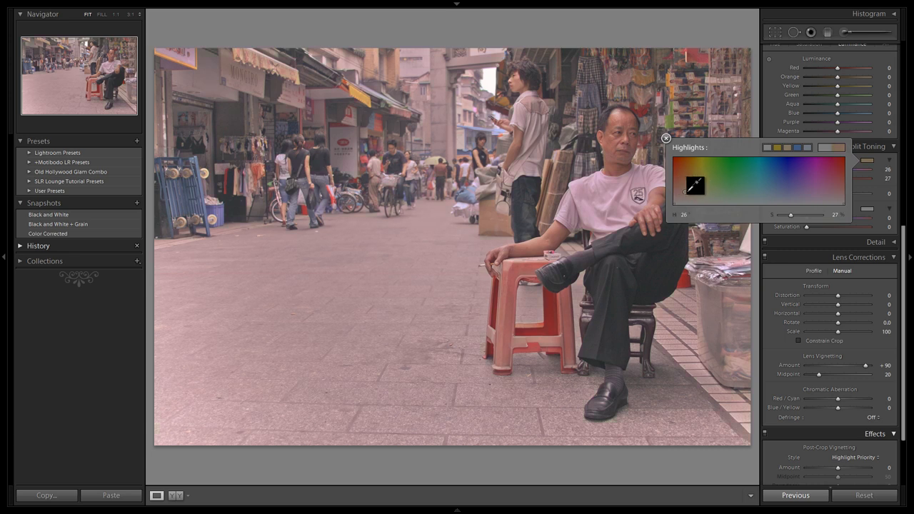
drag(693, 186, 715, 185)
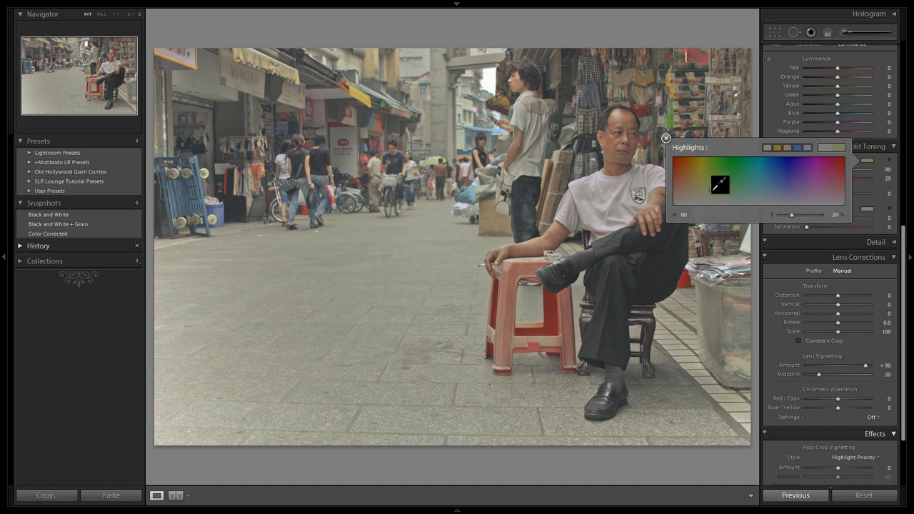
drag(721, 186, 711, 183)
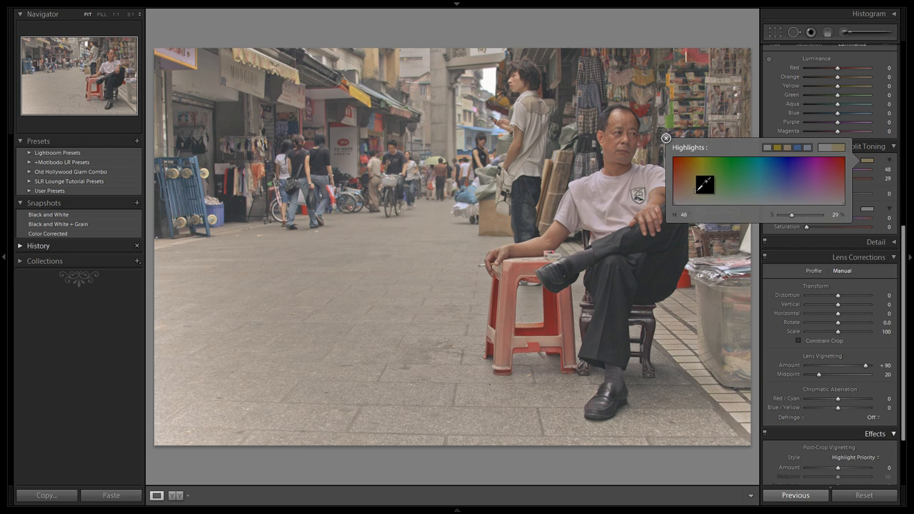
click(665, 138)
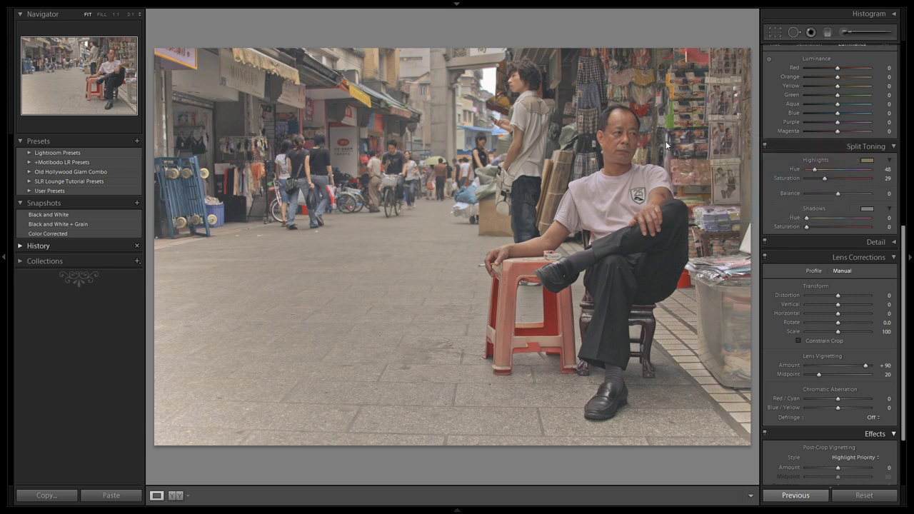
- Keep the bluish shadow tint (hue 246, saturation 25) and set split-toning Balance to +7
click(868, 208)
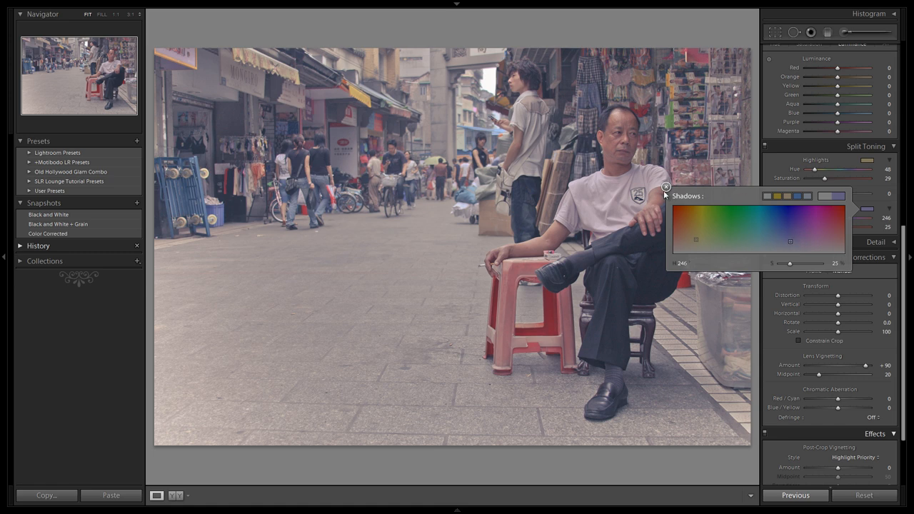
click(666, 187)
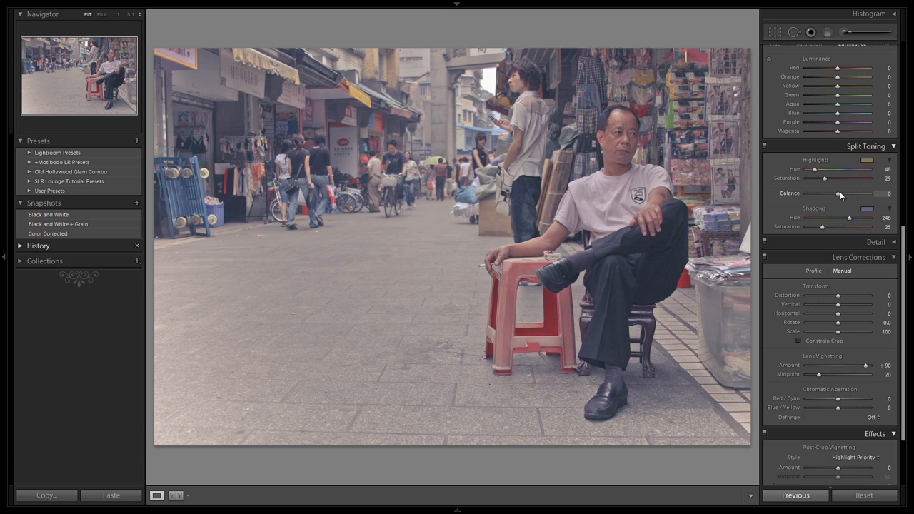
drag(839, 194, 843, 194)
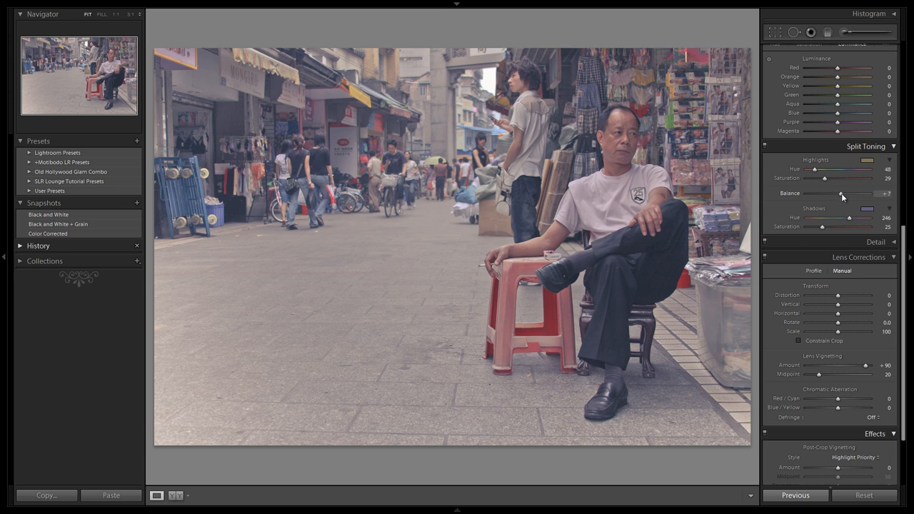
drag(841, 193, 846, 193)
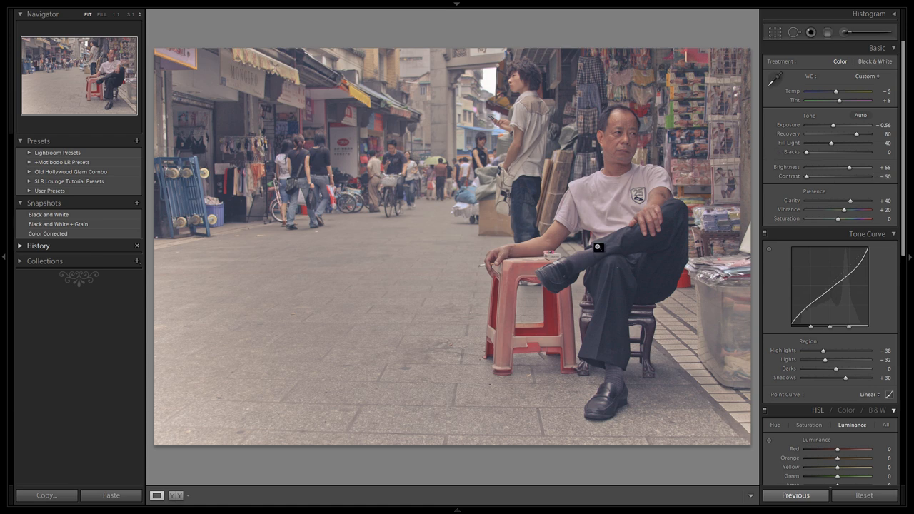
mouse_move(673, 215)
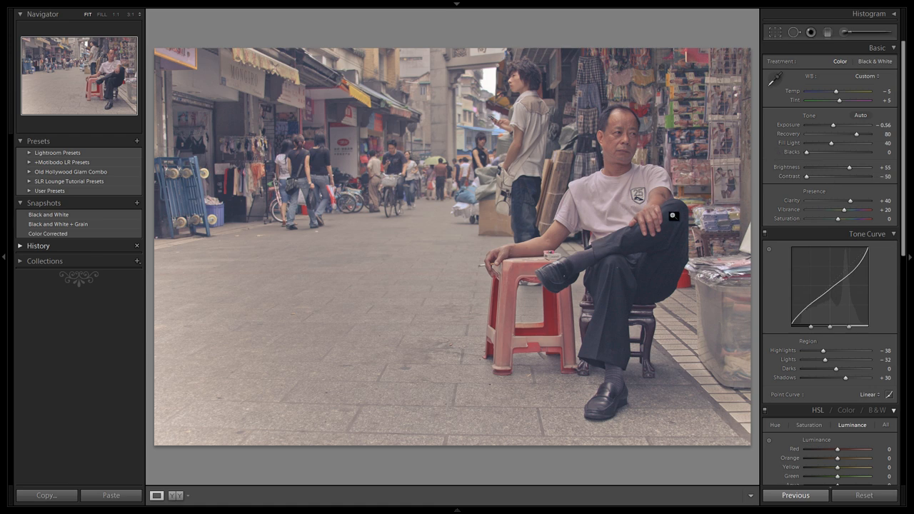
mouse_move(748, 219)
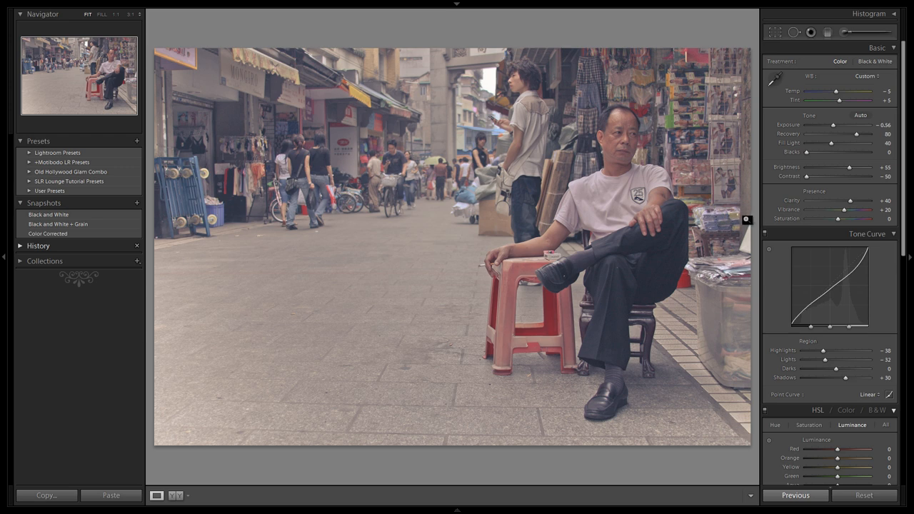
mouse_move(812, 192)
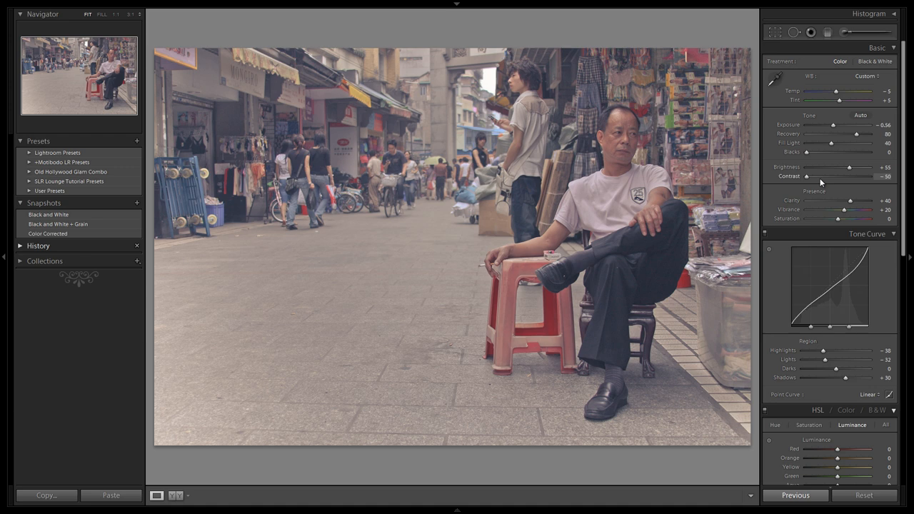
mouse_move(820, 177)
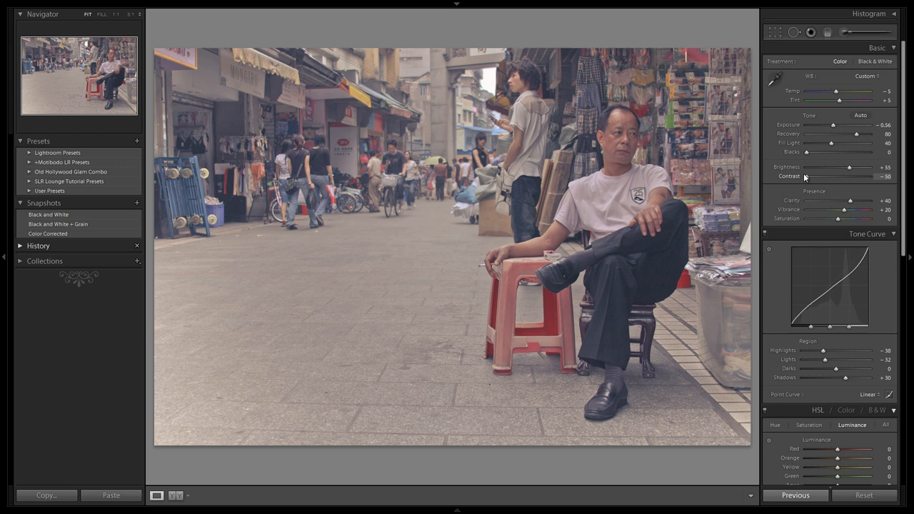
mouse_move(820, 155)
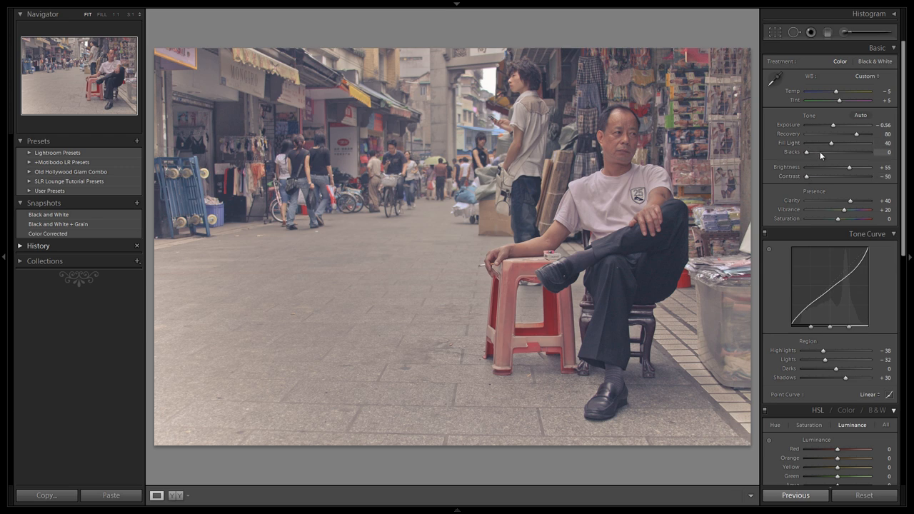
mouse_move(806, 179)
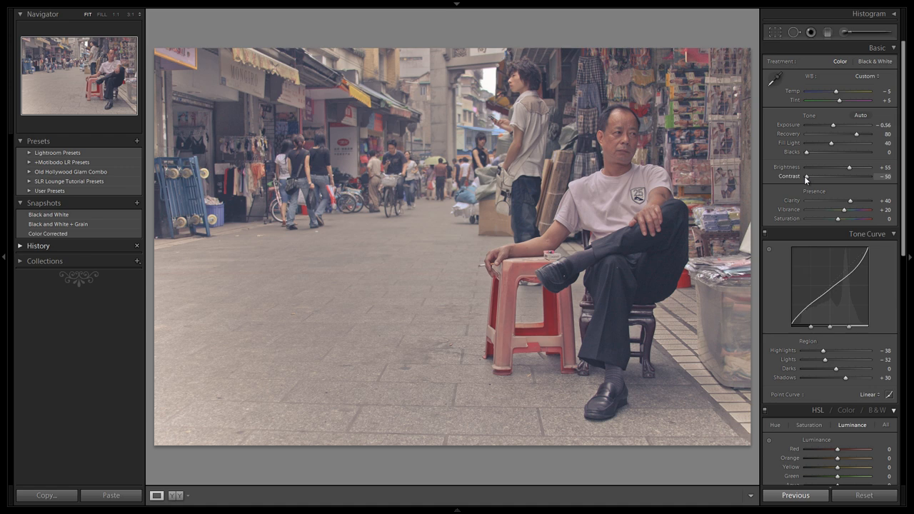
mouse_move(636, 303)
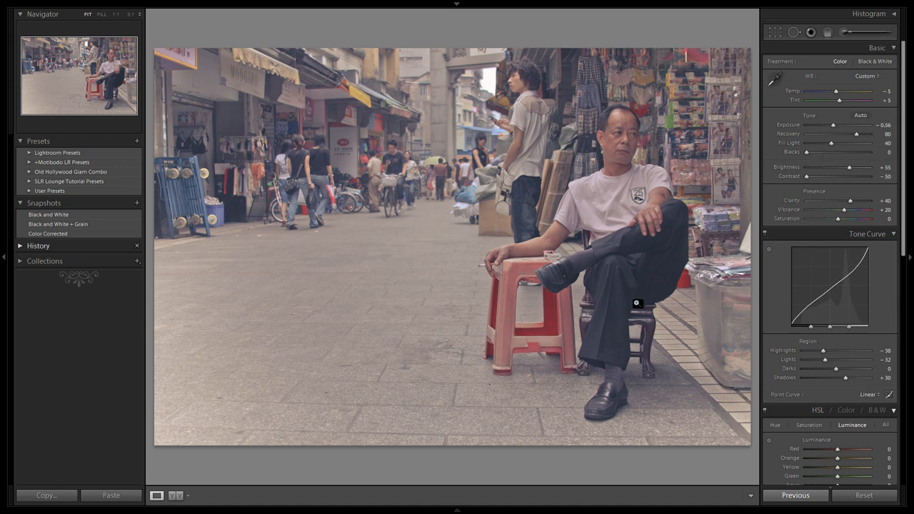
mouse_move(671, 223)
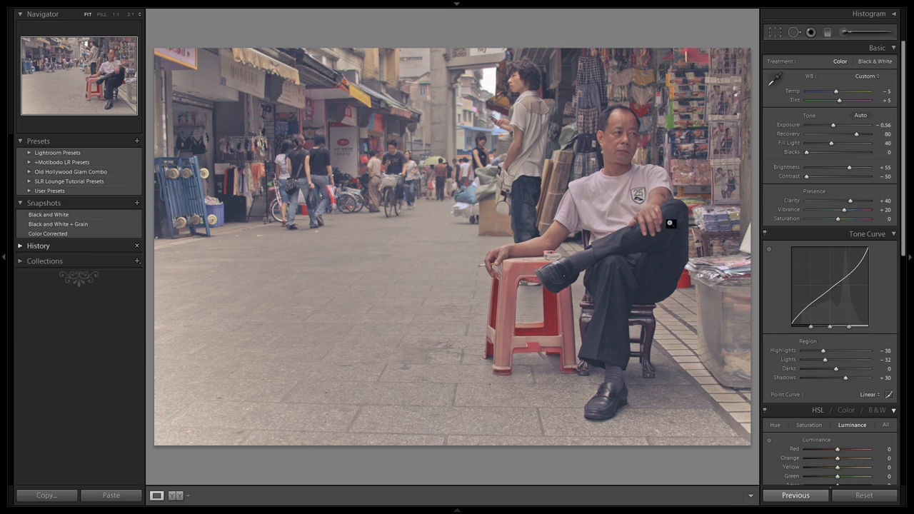
- Raise Contrast gradually from -50 through neutral up to +39
drag(807, 176, 811, 177)
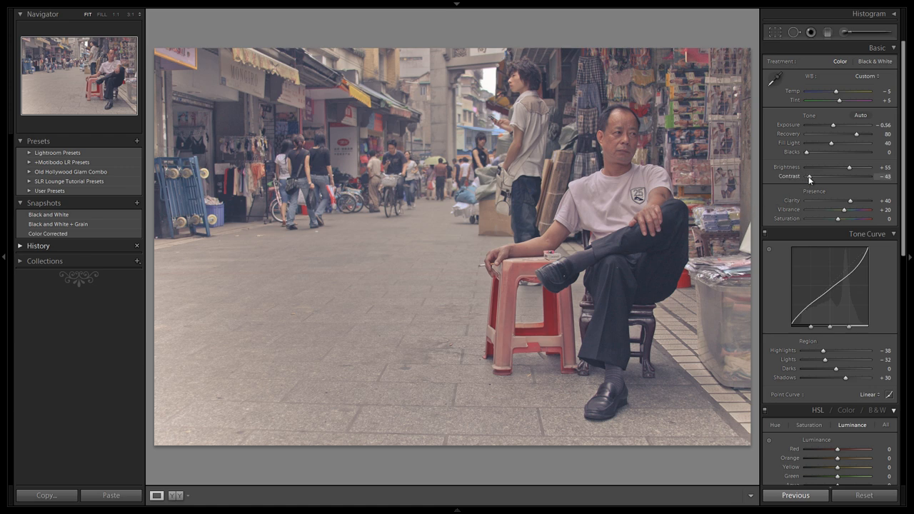
drag(811, 176, 818, 177)
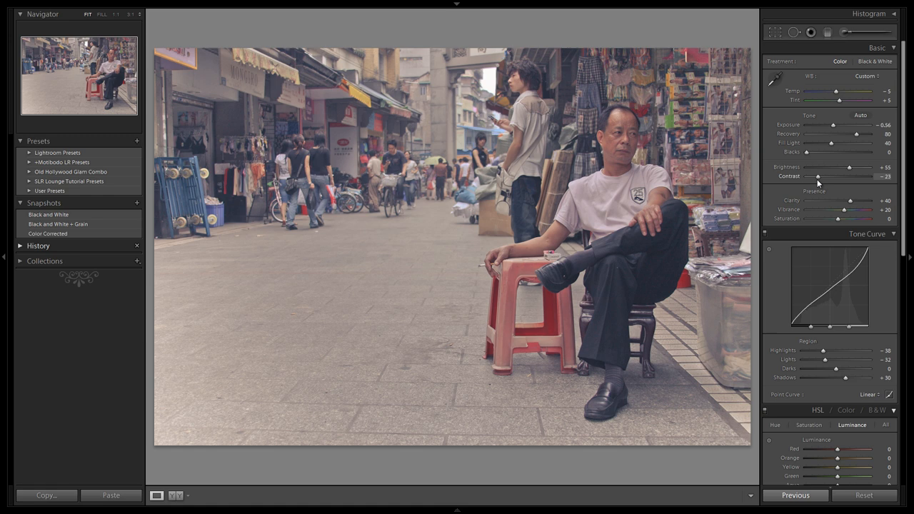
drag(818, 176, 826, 176)
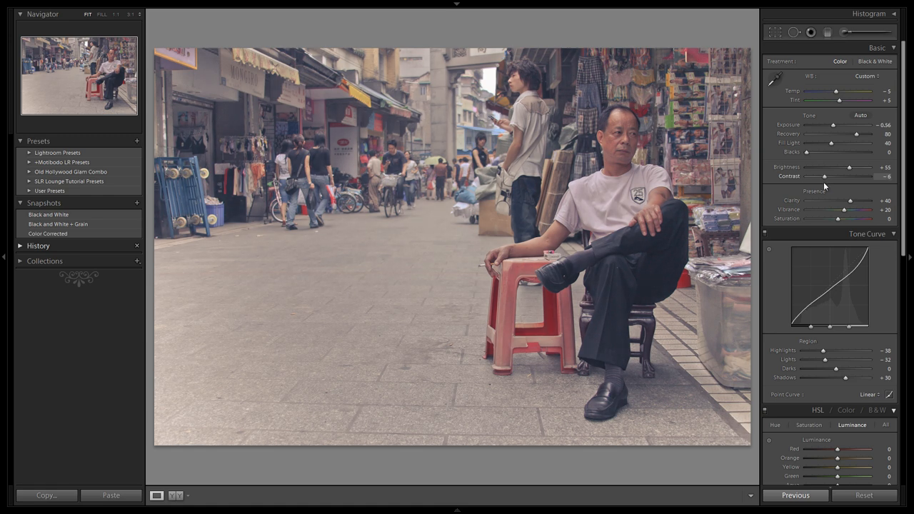
drag(829, 176, 831, 177)
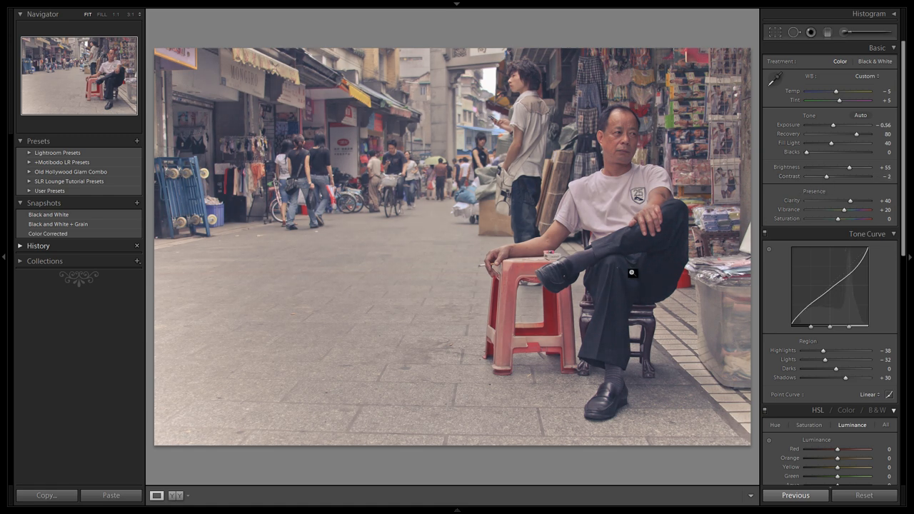
mouse_move(666, 259)
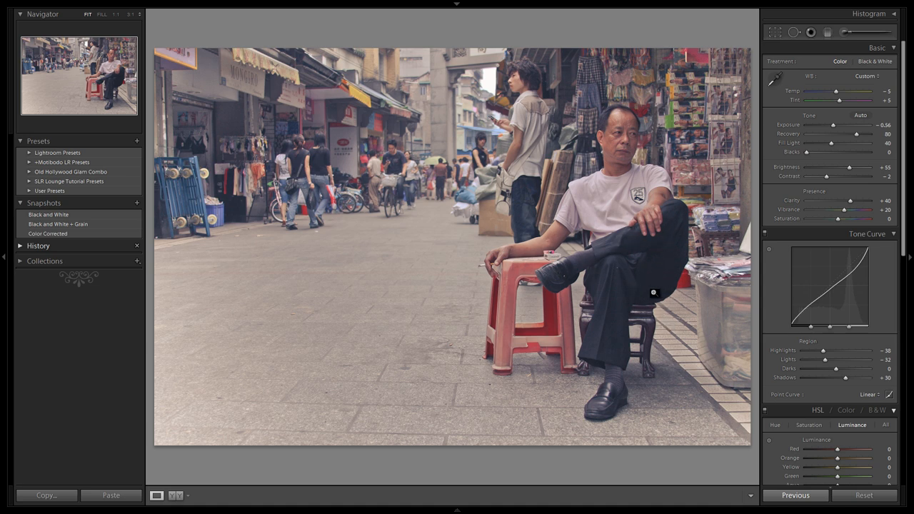
mouse_move(639, 250)
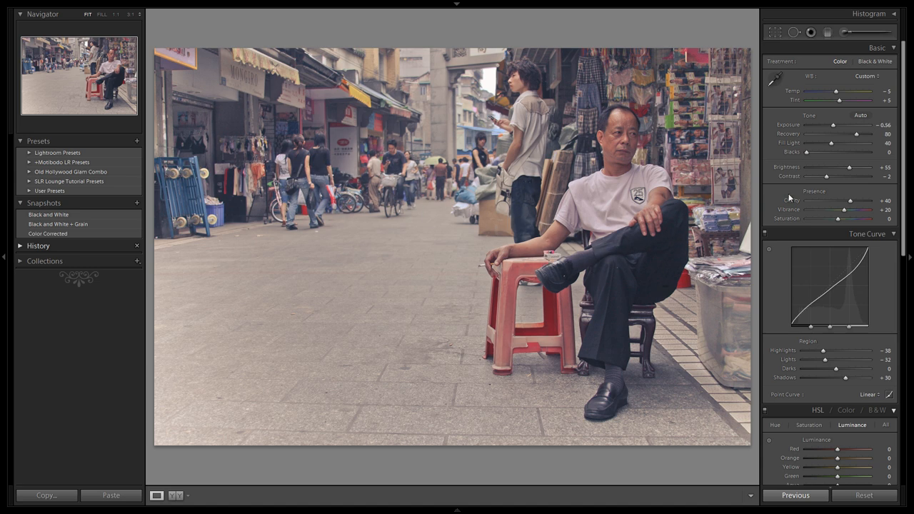
drag(827, 176, 840, 177)
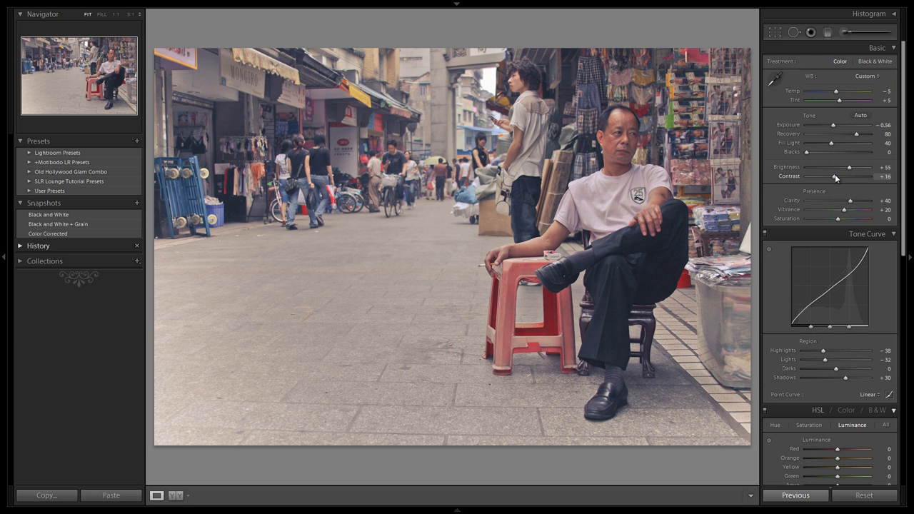
drag(836, 177, 842, 177)
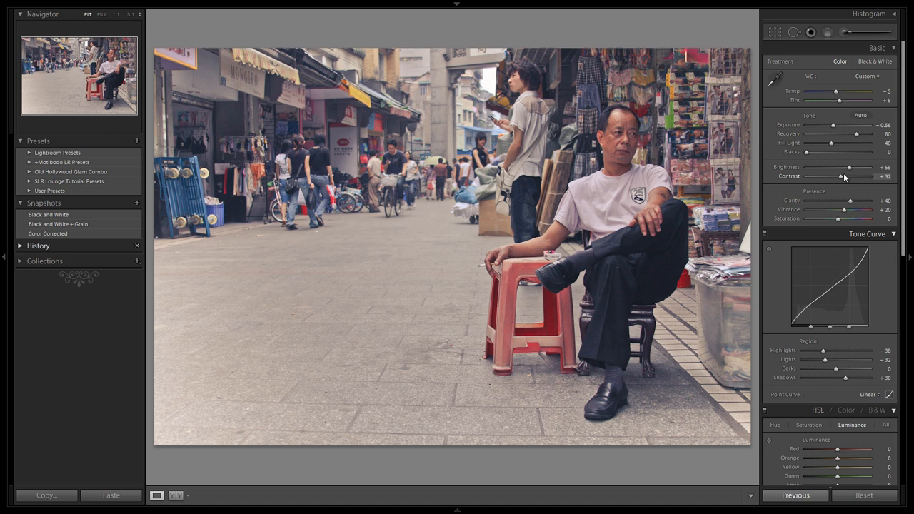
drag(842, 177, 850, 176)
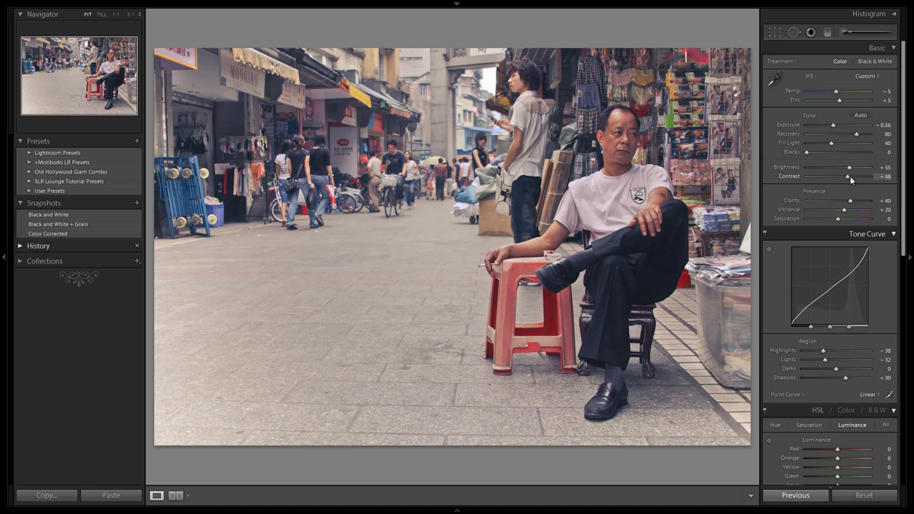
drag(854, 177, 846, 176)
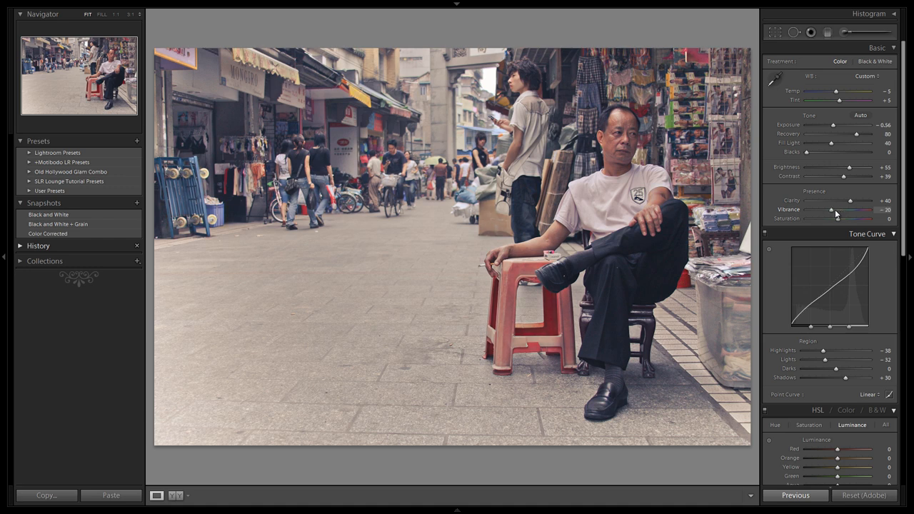
- Drop Vibrance from +20 to -20 to mute the colours
drag(850, 210, 833, 210)
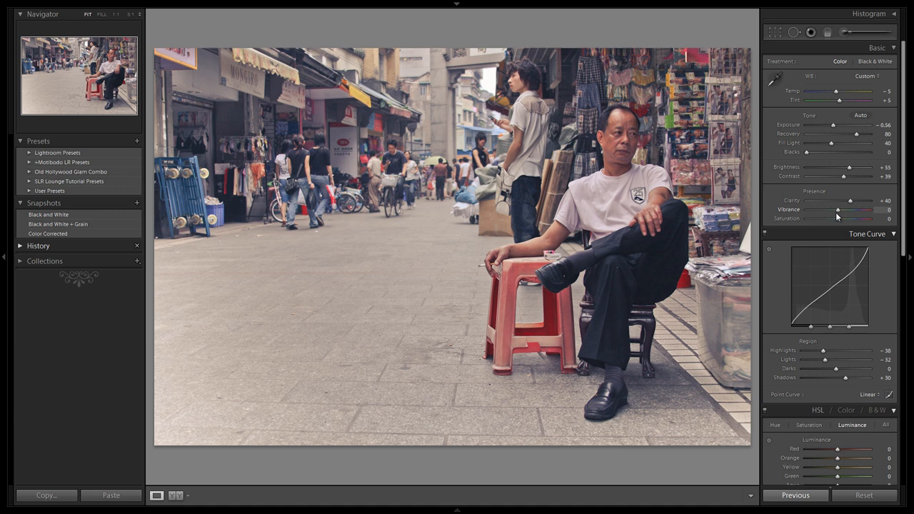
drag(840, 210, 831, 209)
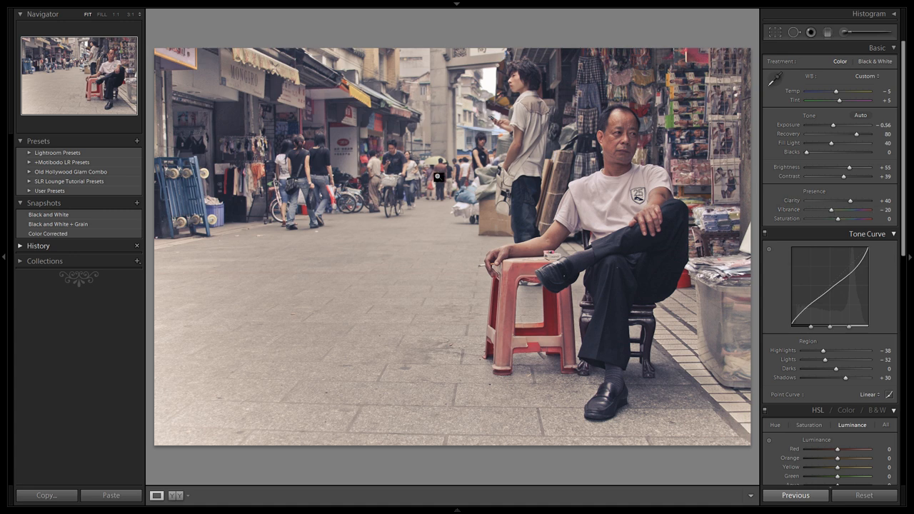
mouse_move(714, 216)
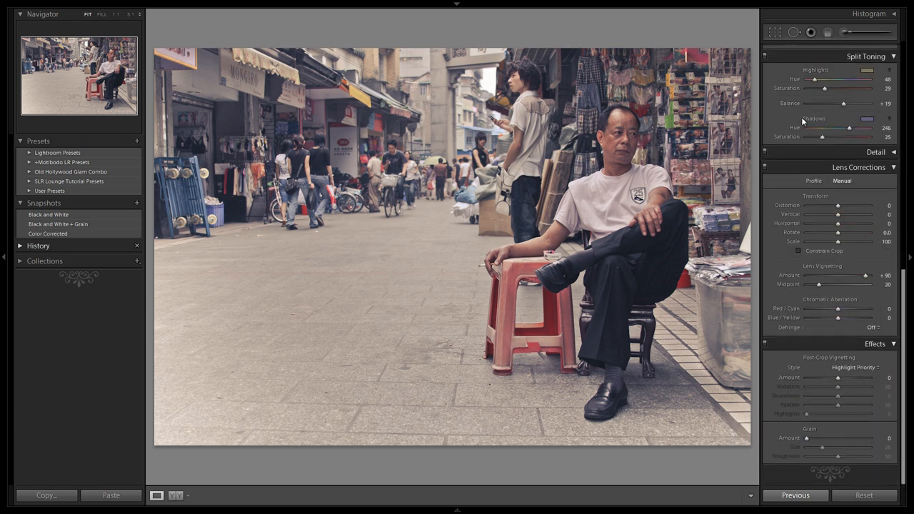
mouse_move(831, 359)
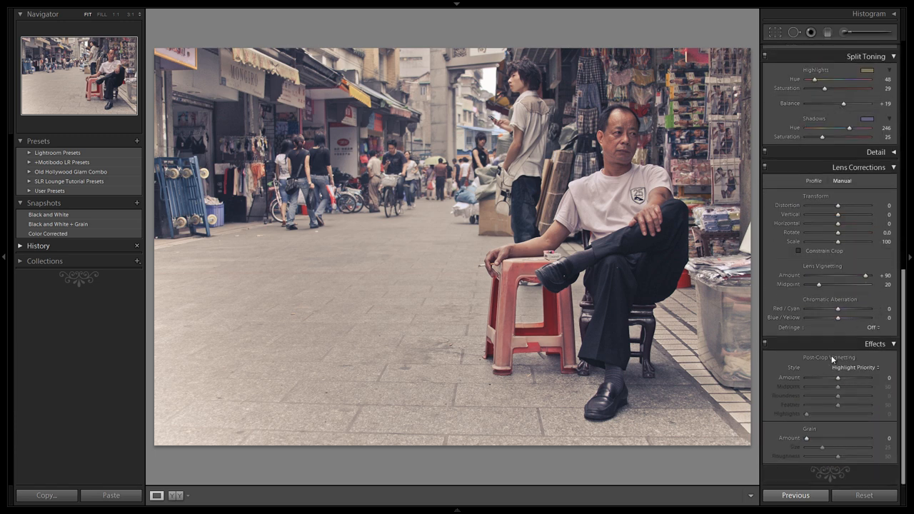
mouse_move(858, 367)
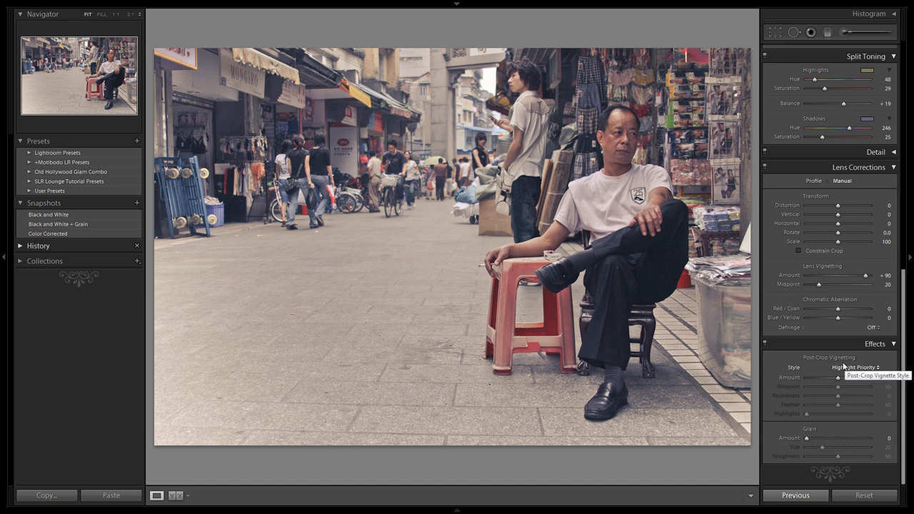
mouse_move(841, 358)
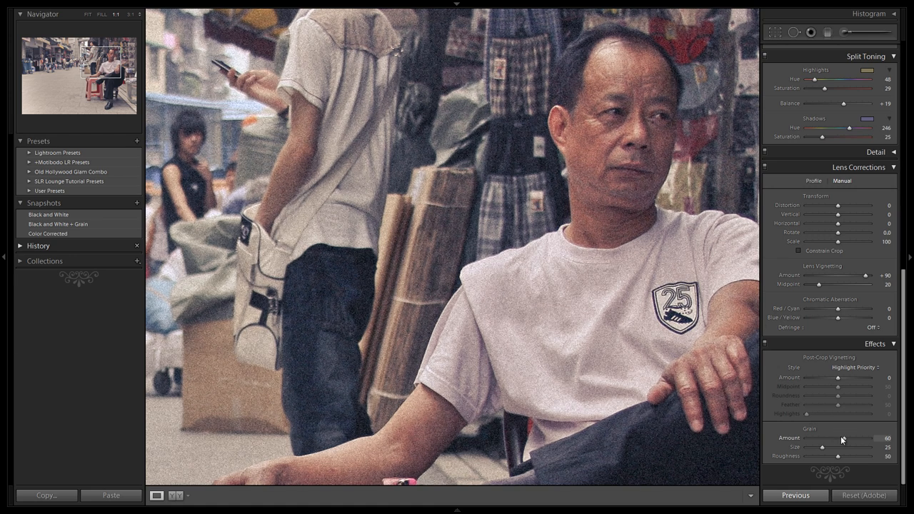
- Set film grain to amount 60, size 20 and roughness 50
drag(836, 448, 822, 448)
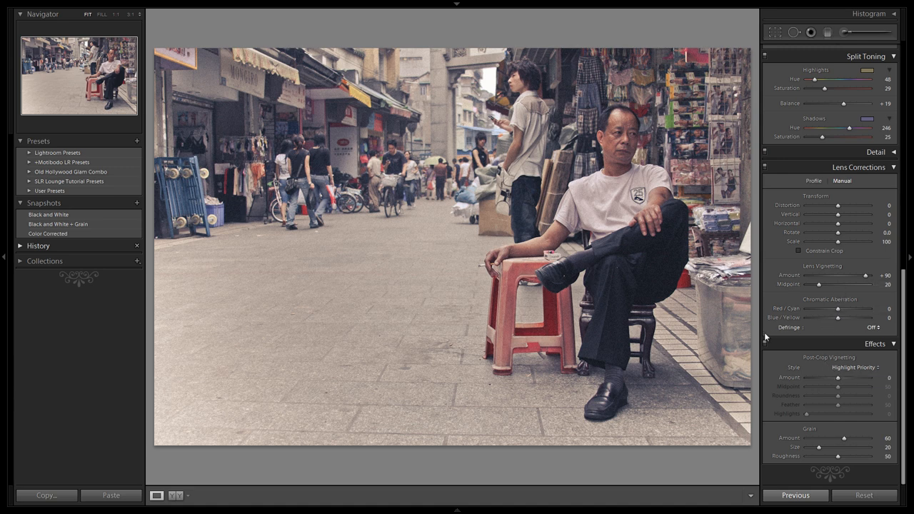
mouse_move(833, 309)
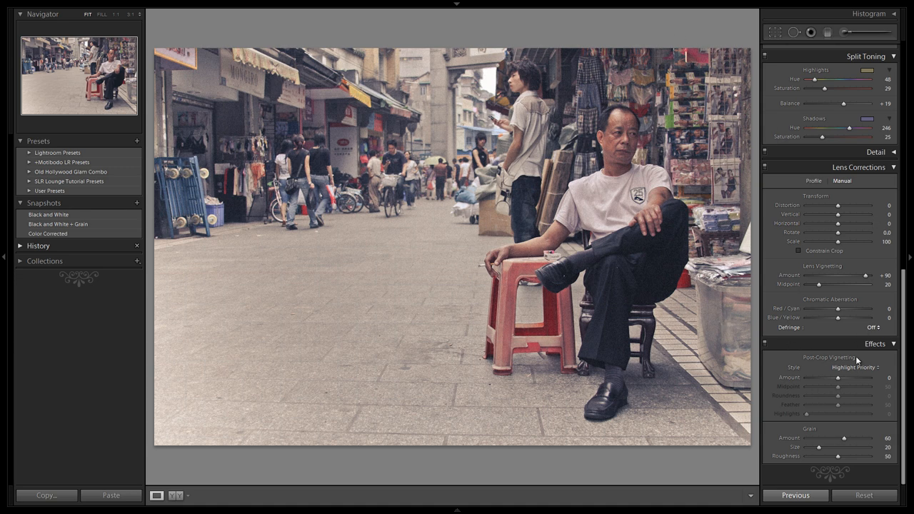
click(853, 367)
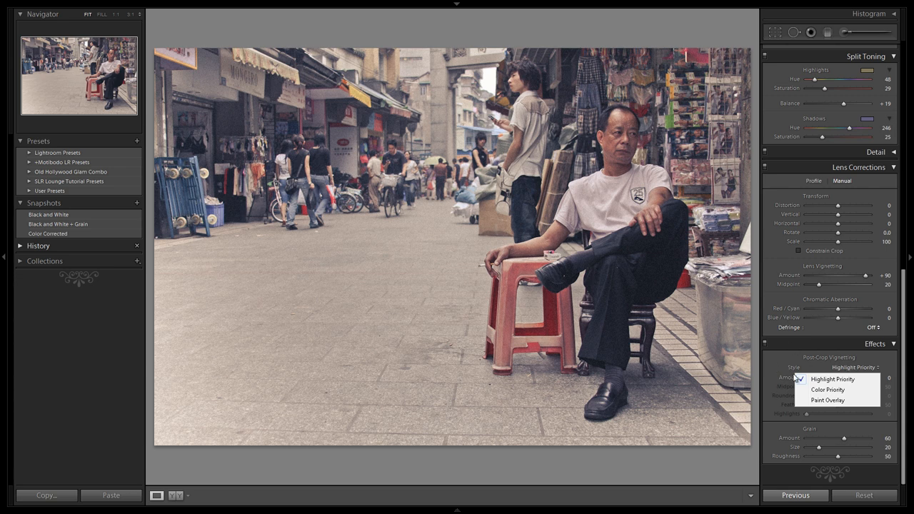
- Keep the Highlight Priority vignette style and darken the edges, setting Midpoint to 61
click(833, 380)
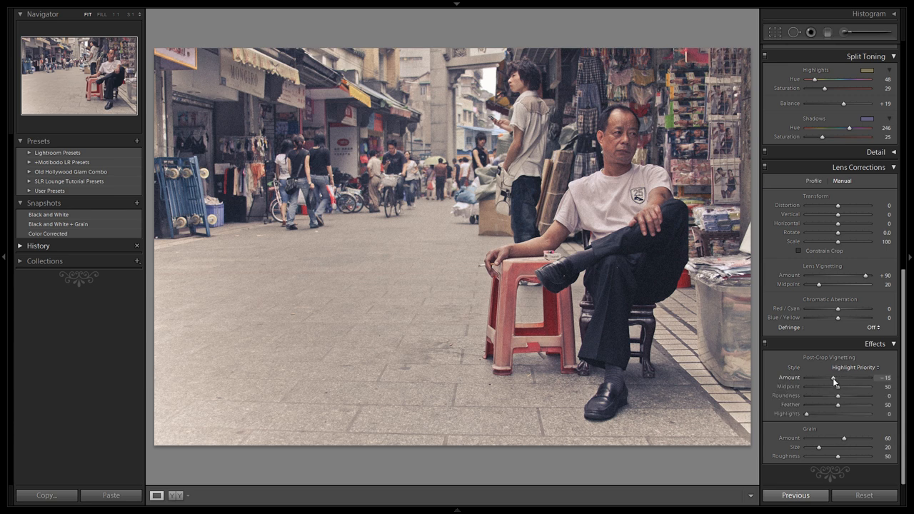
drag(835, 378, 827, 378)
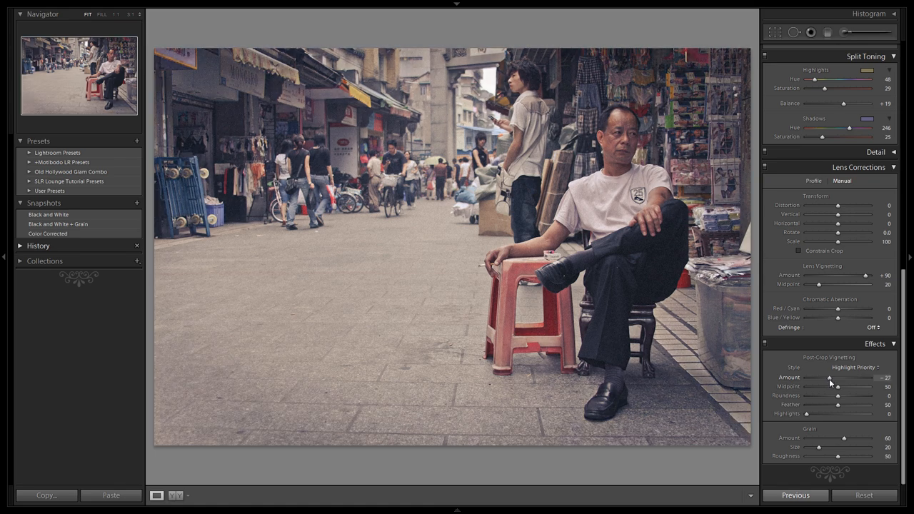
drag(830, 378, 840, 386)
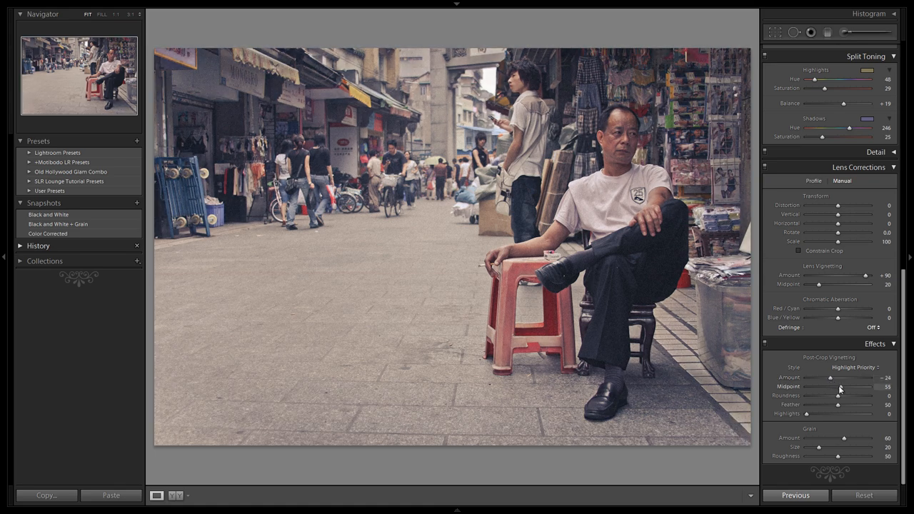
drag(831, 378, 828, 378)
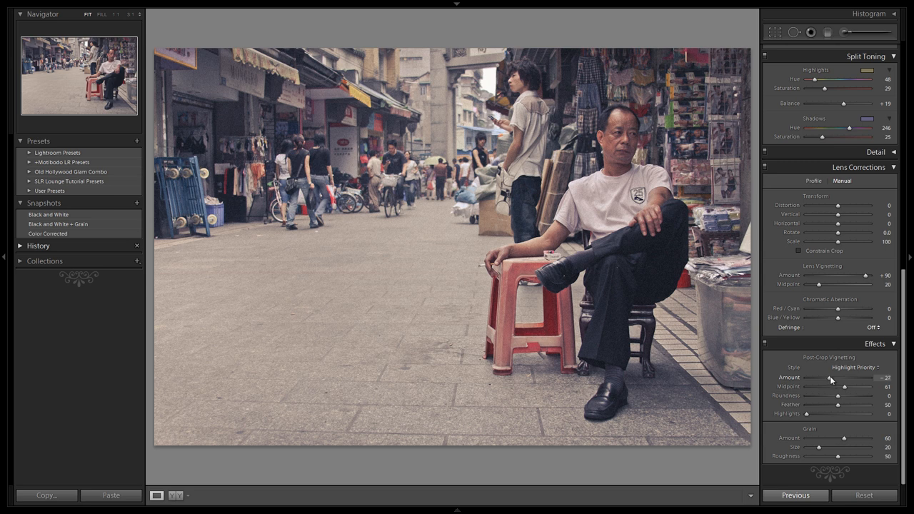
drag(829, 377, 822, 377)
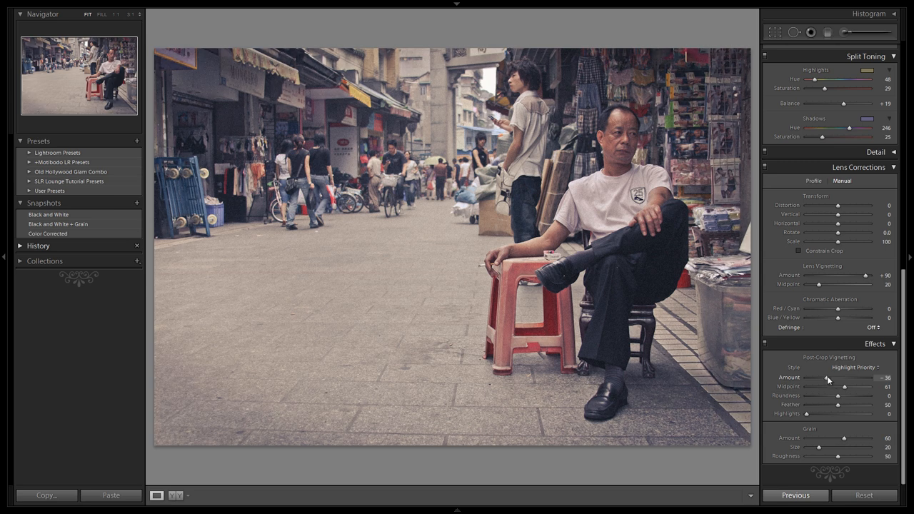
- Set vignette Roundness +28, Feather 56, and deepen the Amount to -48
drag(840, 395, 836, 396)
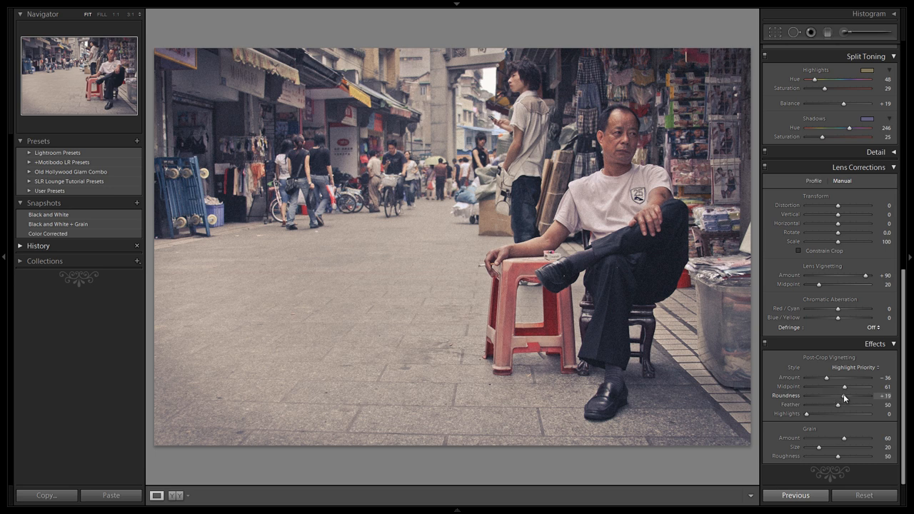
drag(843, 395, 854, 396)
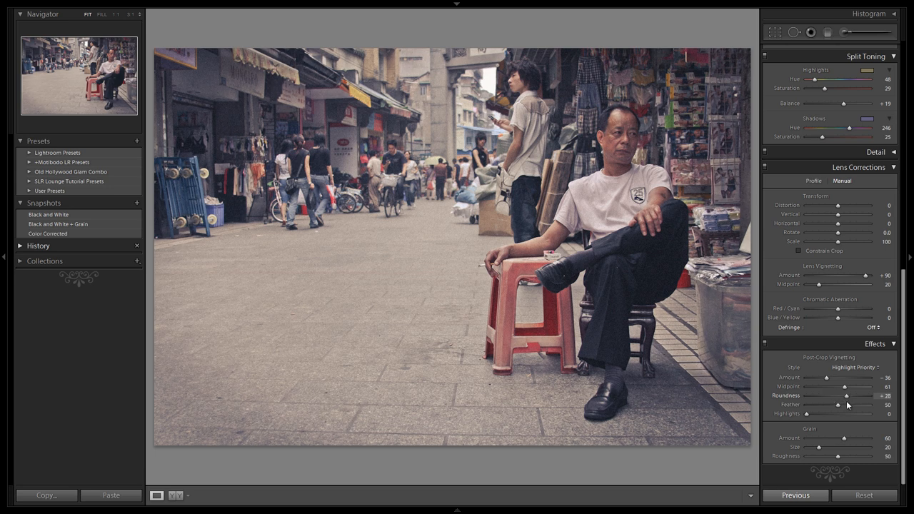
drag(843, 405, 821, 405)
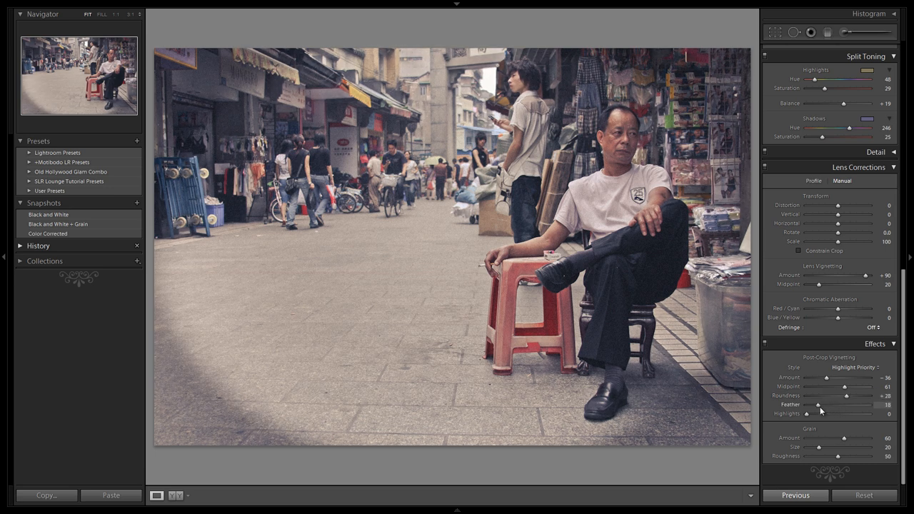
drag(822, 405, 843, 405)
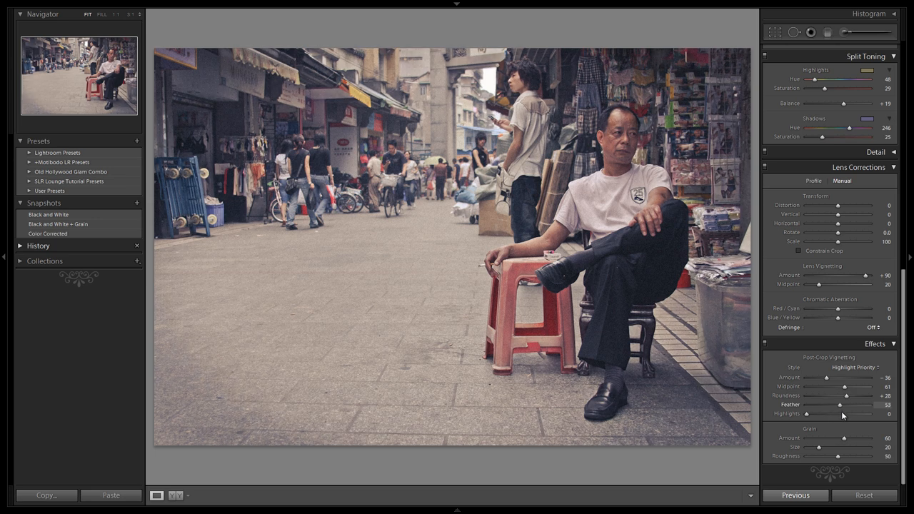
drag(838, 405, 841, 405)
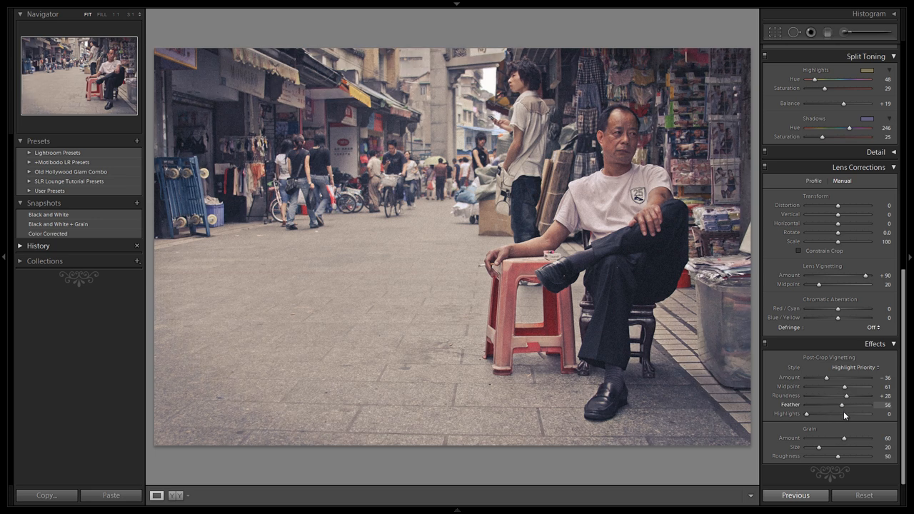
drag(846, 378, 827, 377)
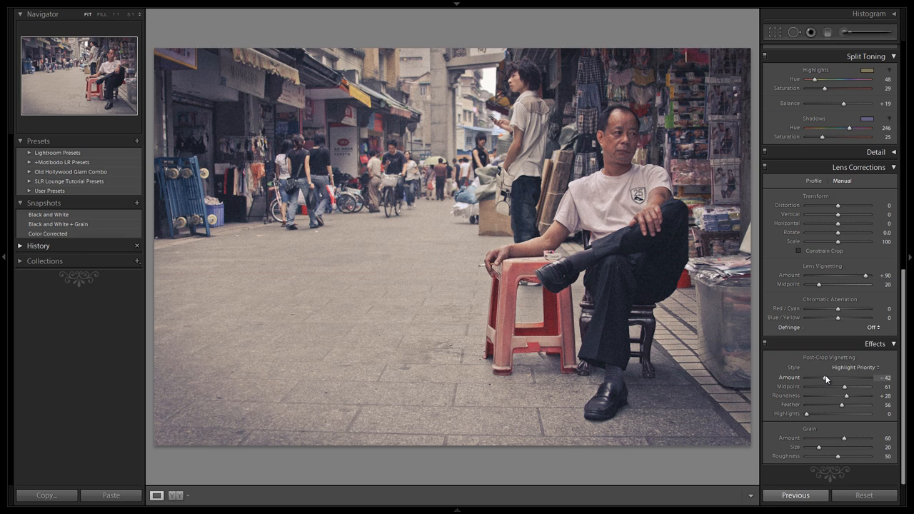
drag(829, 377, 823, 377)
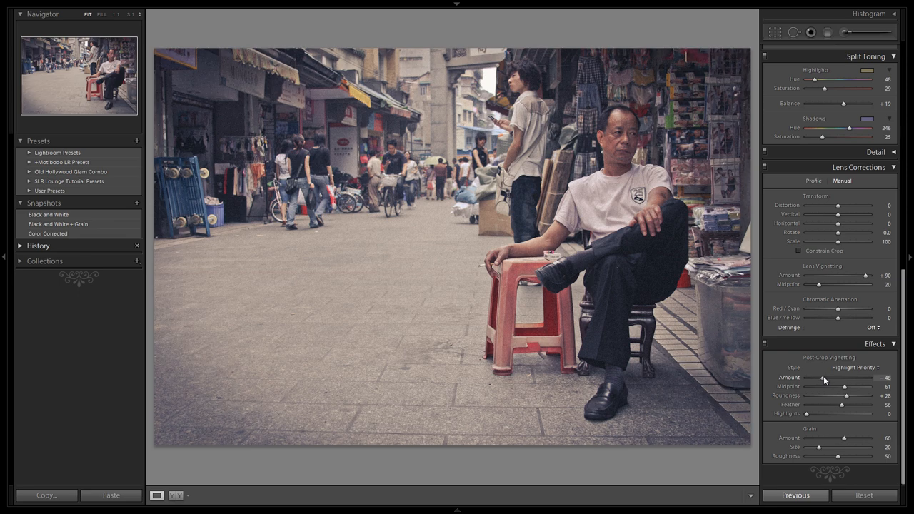
scroll(up, 3)
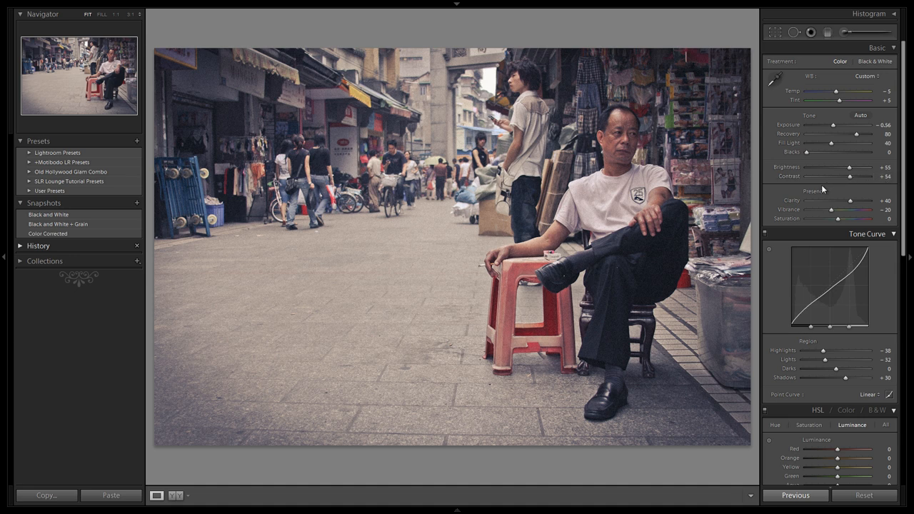
- Raise Fill Light to 50 and save a snapshot named 'Vintage Cross Processed'
drag(847, 143, 858, 143)
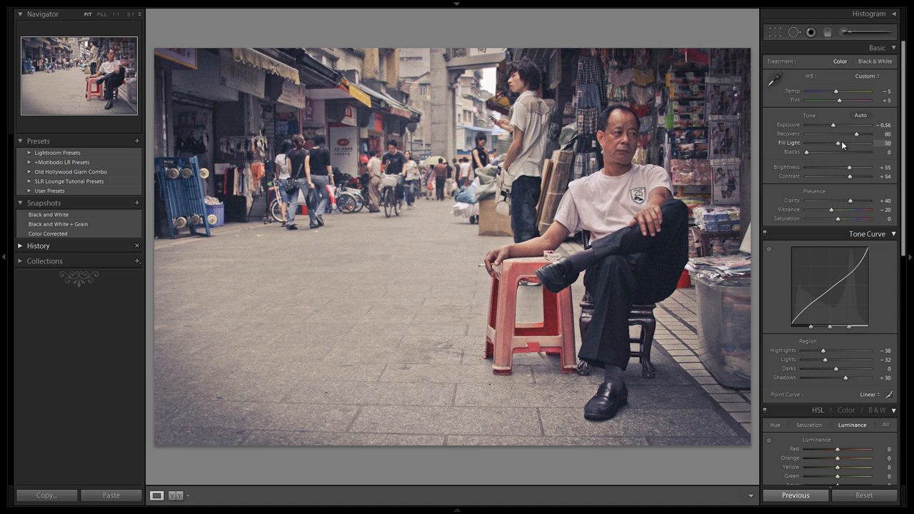
mouse_move(795, 163)
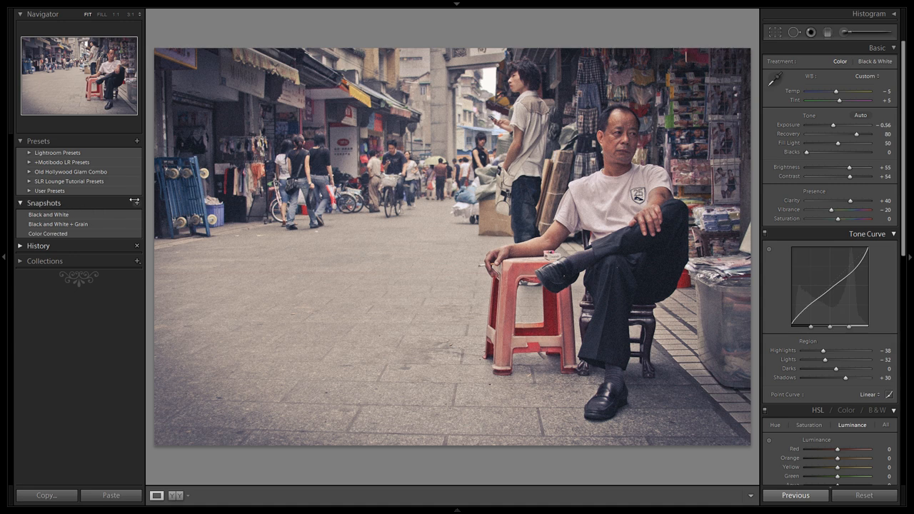
click(137, 203)
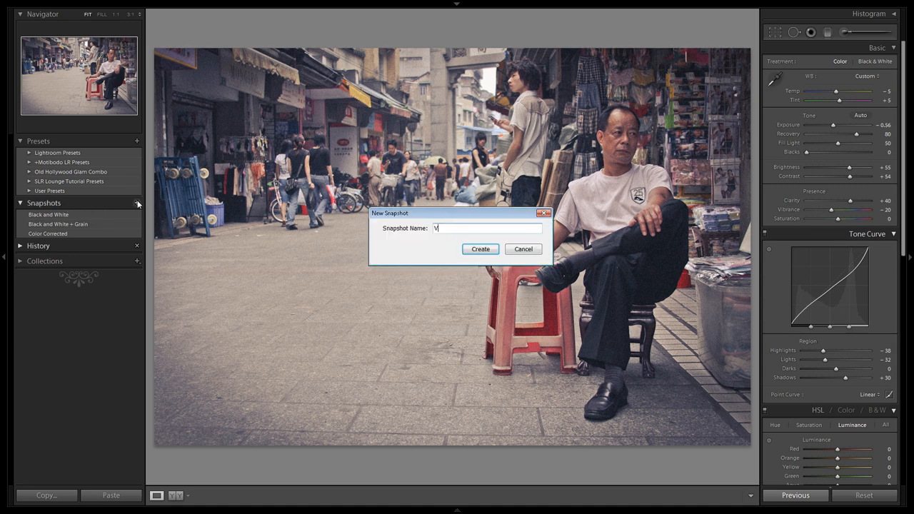
text(intage Cross Proc)
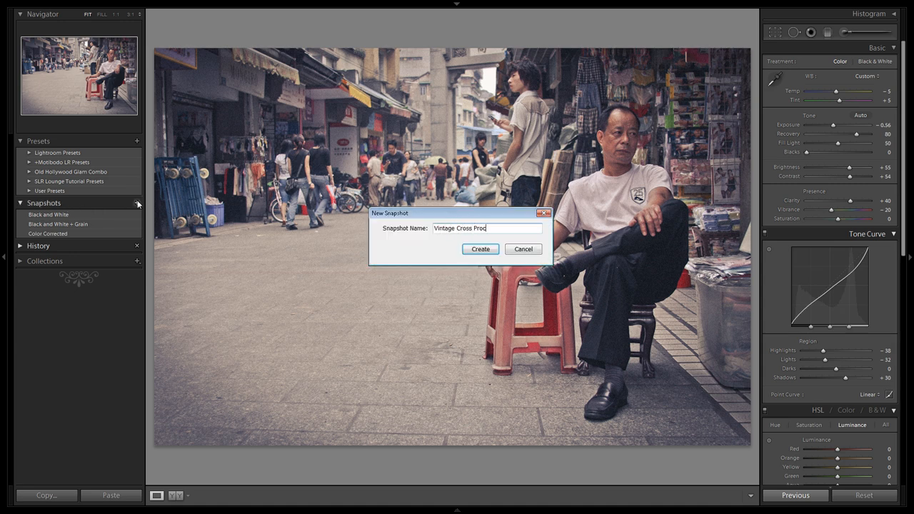
click(480, 249)
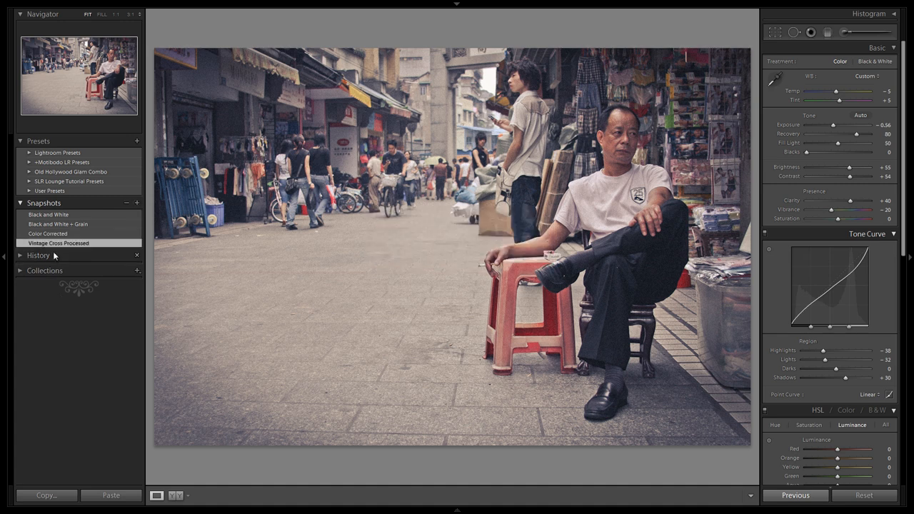
click(48, 233)
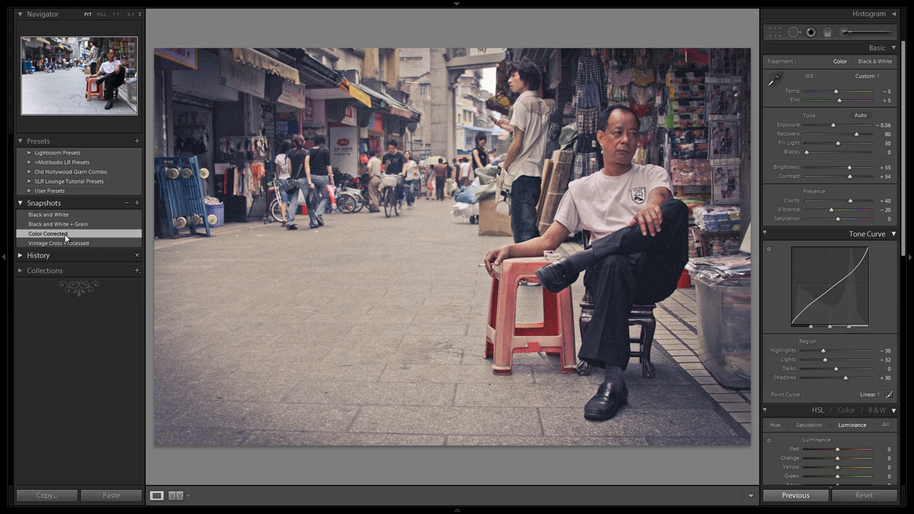
click(59, 243)
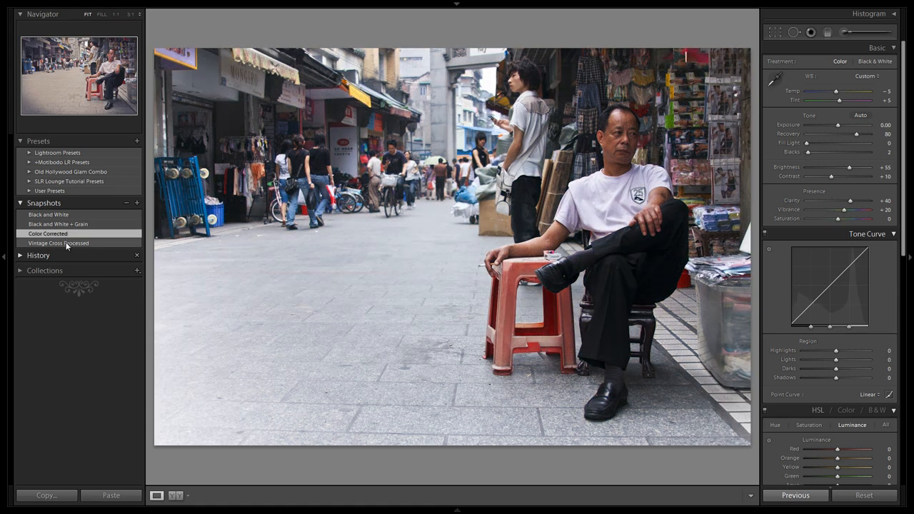
click(59, 243)
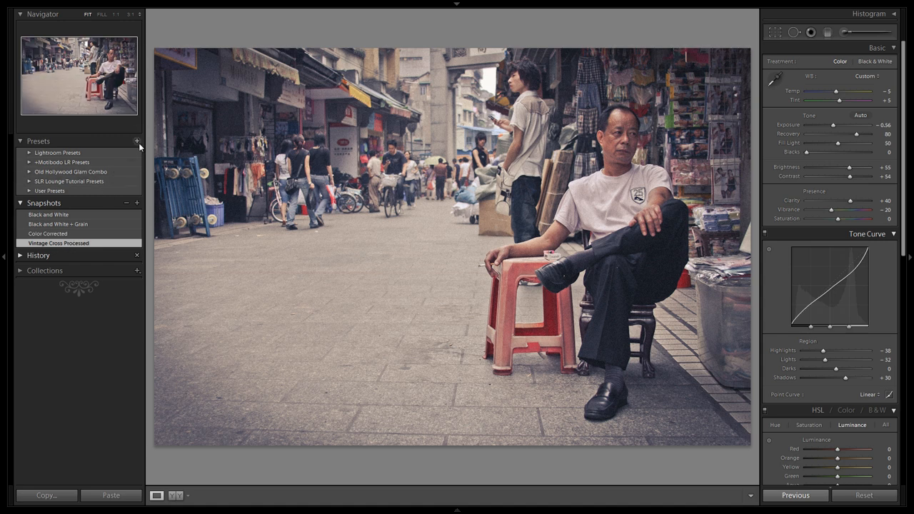
mouse_move(121, 149)
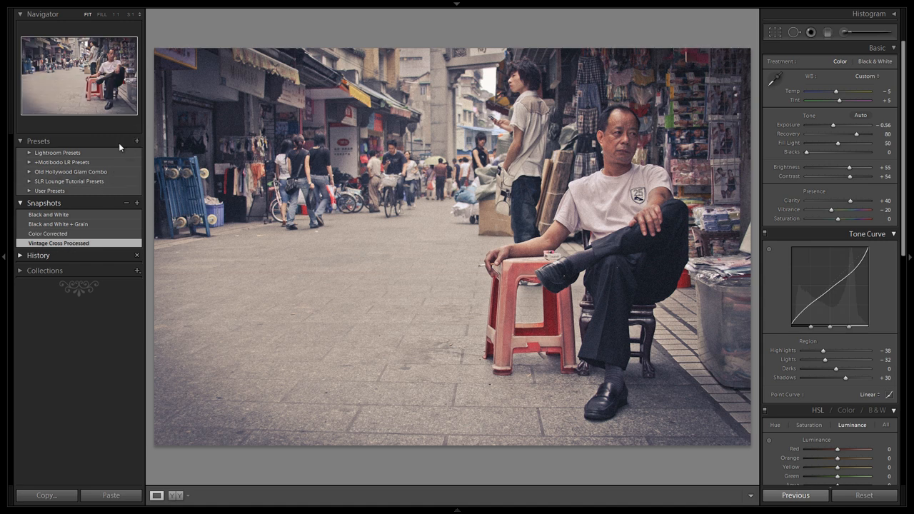